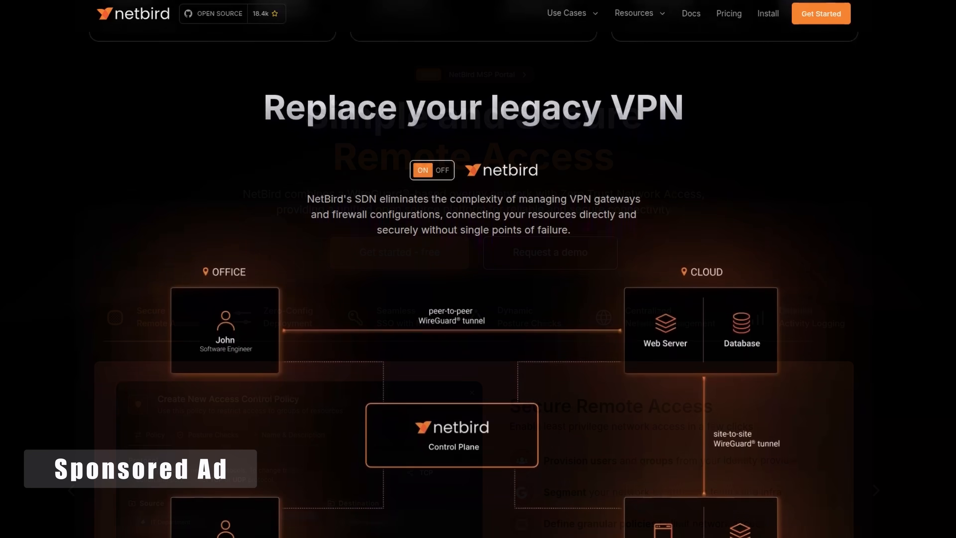
# Step: Step the NetBird feature showcase through Secure Remote Access, Zero-Config Deployment and Seamless SSO with MFA
pyautogui.scroll(-3)
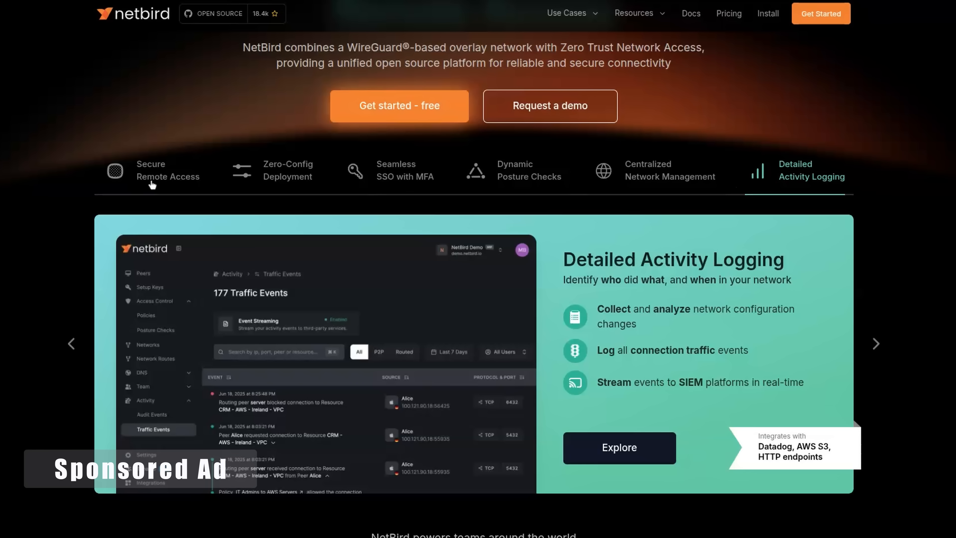
pyautogui.click(168, 171)
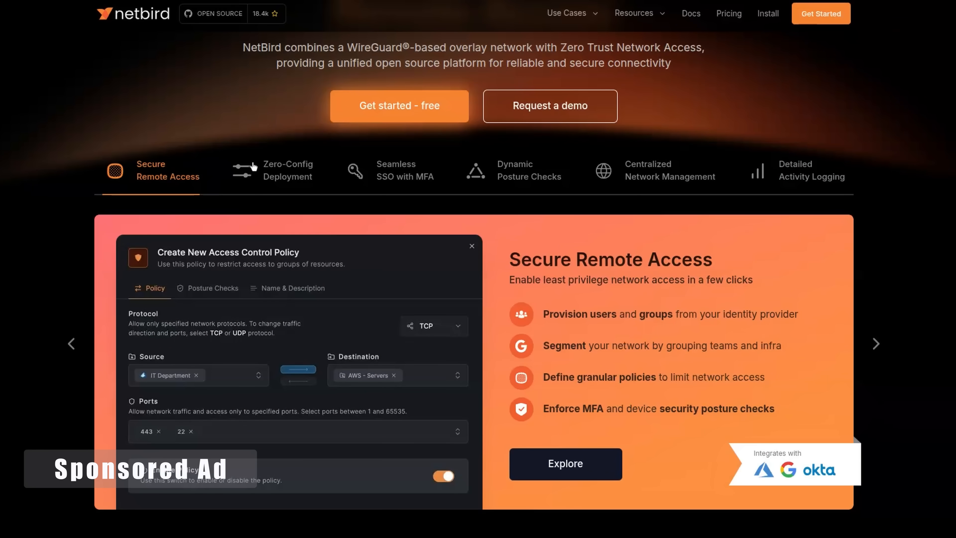
pyautogui.click(288, 171)
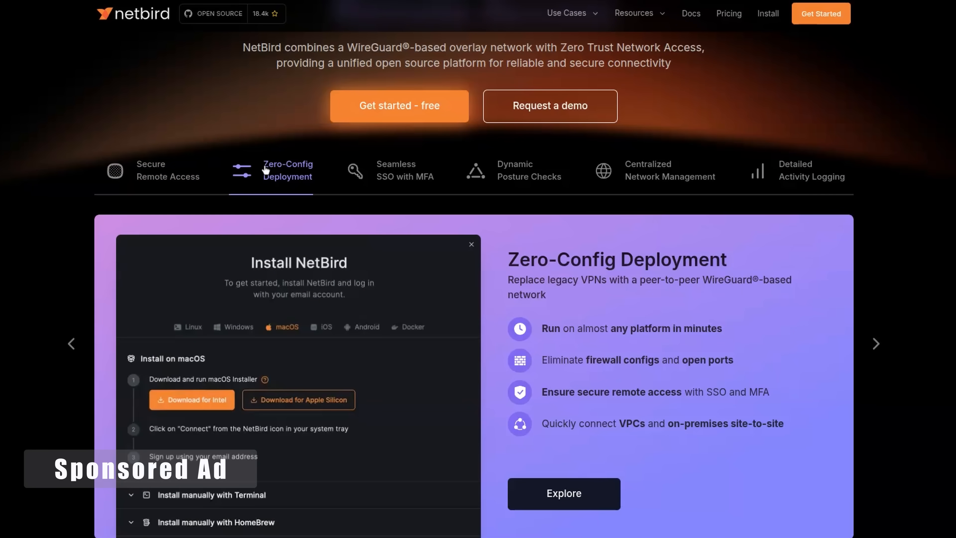
pyautogui.click(405, 170)
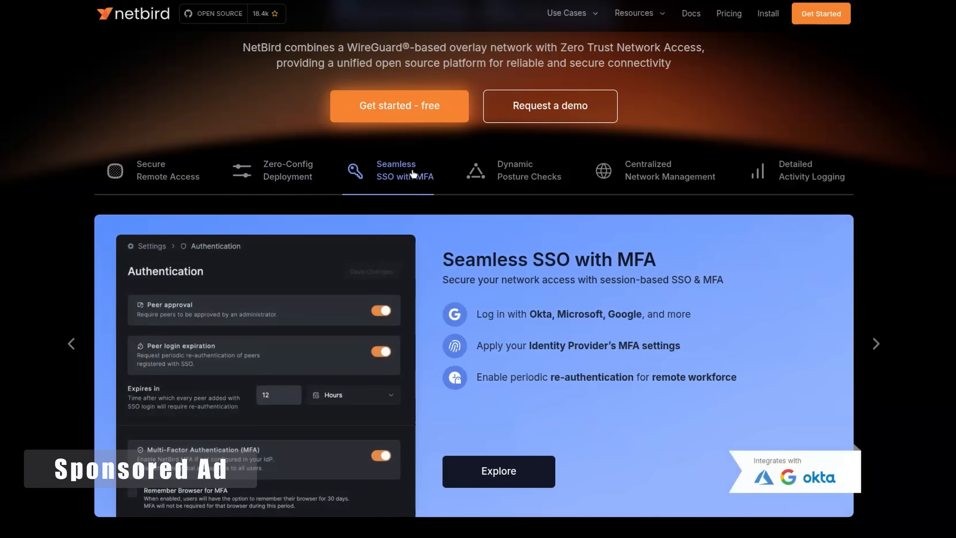
# Step: Continue through Dynamic Posture Checks and Centralized Network Management, then move on to the Docker install guide
pyautogui.click(530, 171)
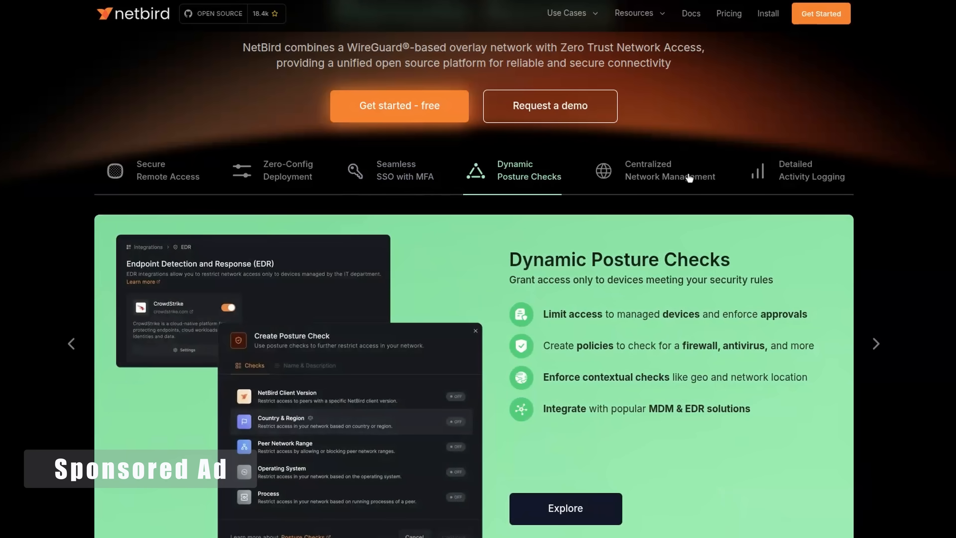
pyautogui.click(669, 170)
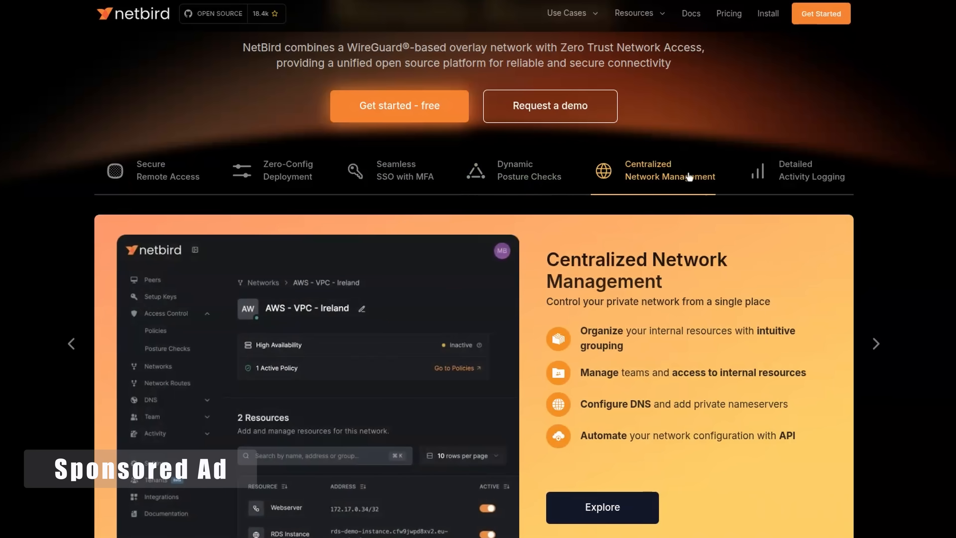
pyautogui.click(812, 171)
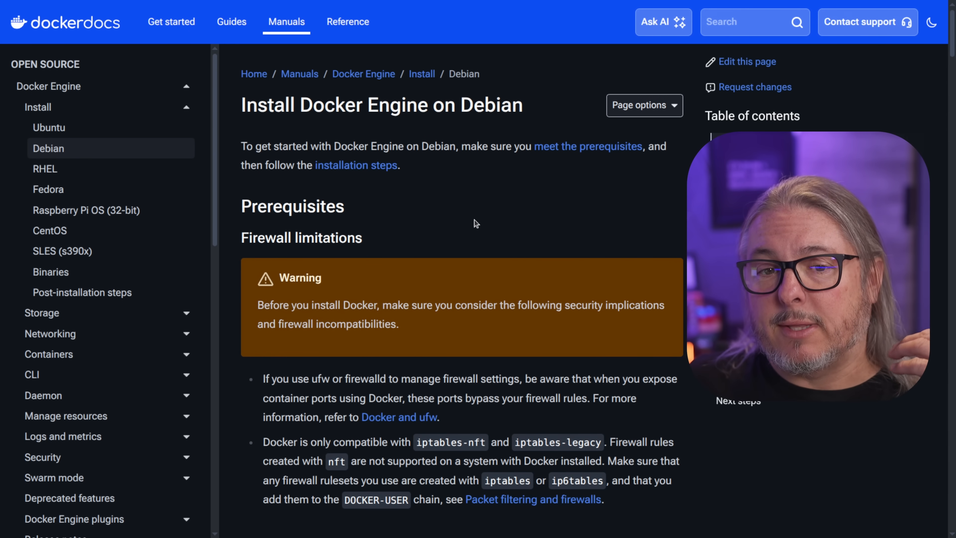
pyautogui.scroll(-3)
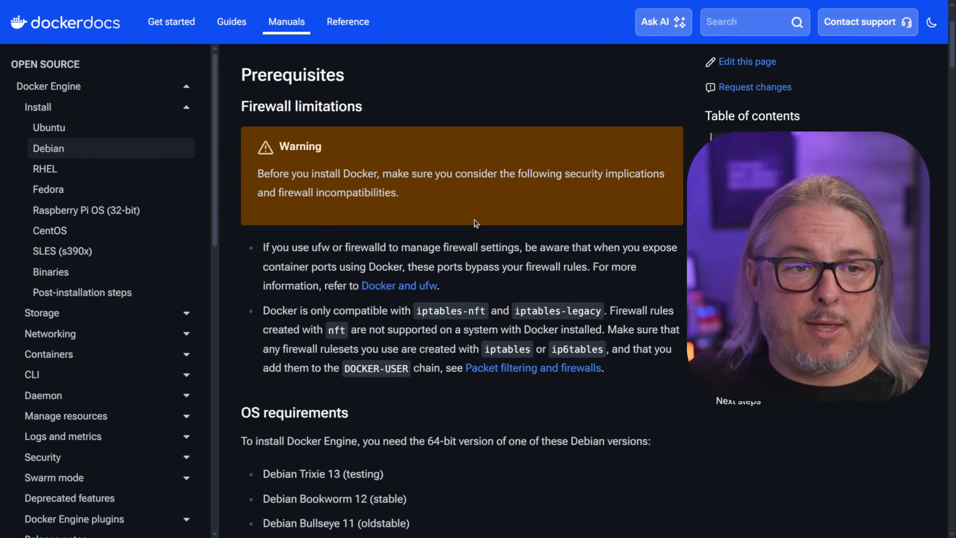
pyautogui.scroll(-3)
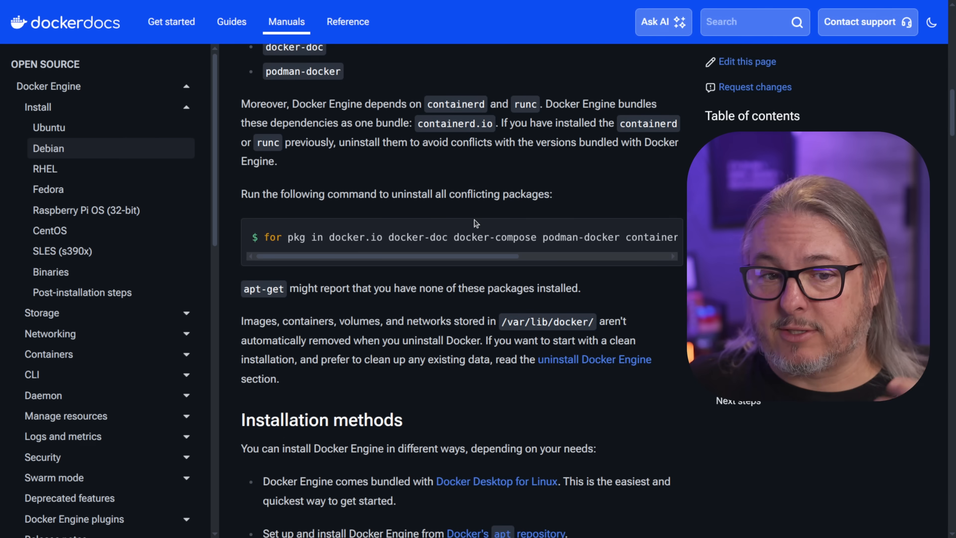
pyautogui.scroll(-3)
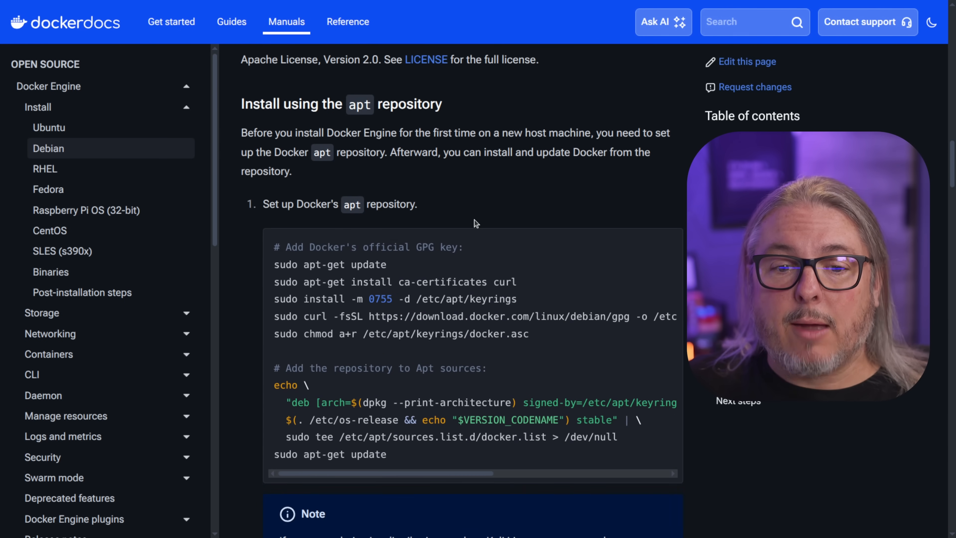
pyautogui.scroll(-3)
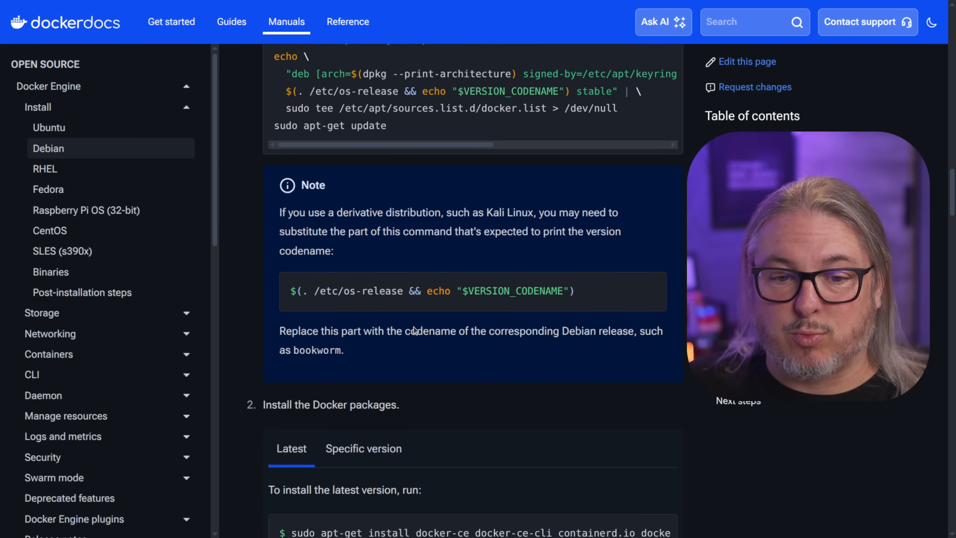
pyautogui.scroll(-3)
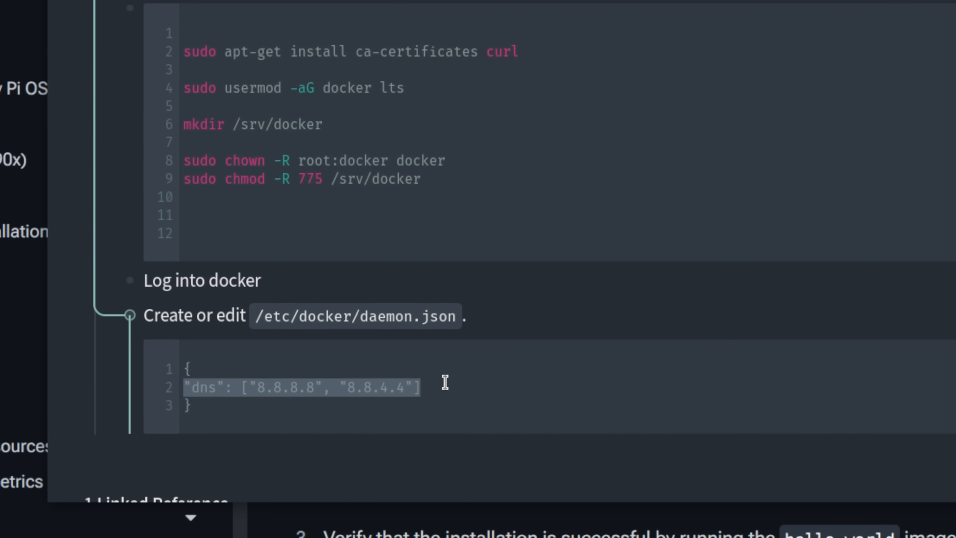
pyautogui.moveTo(451, 383)
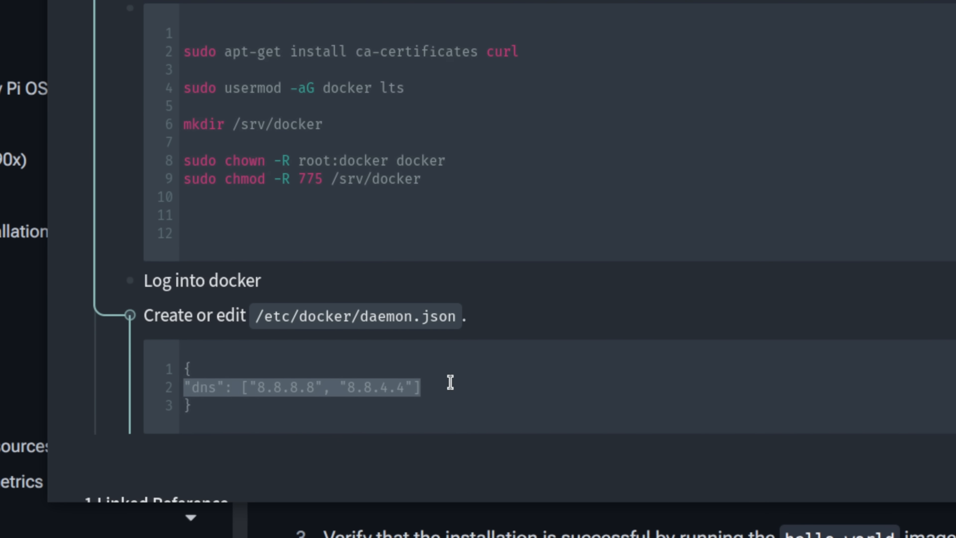
pyautogui.moveTo(443, 384)
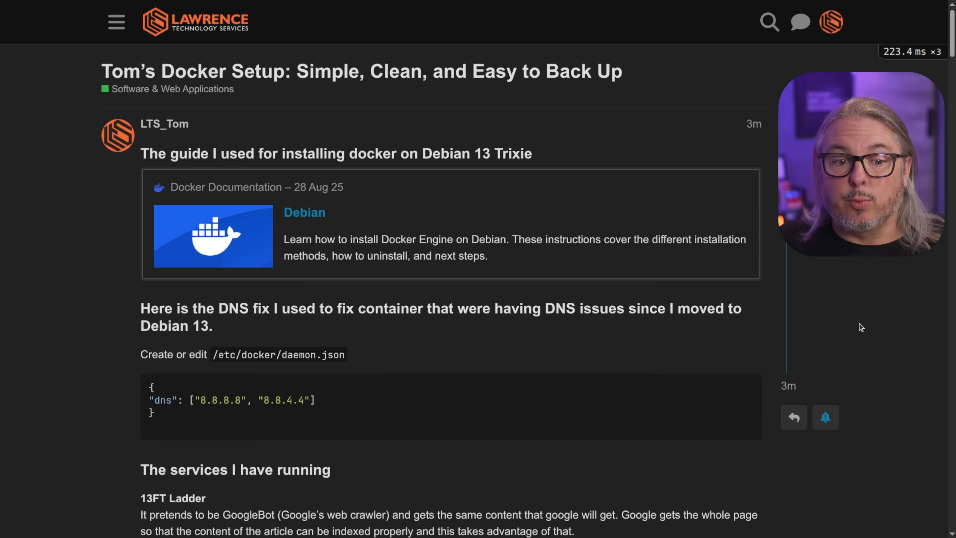
pyautogui.scroll(-3)
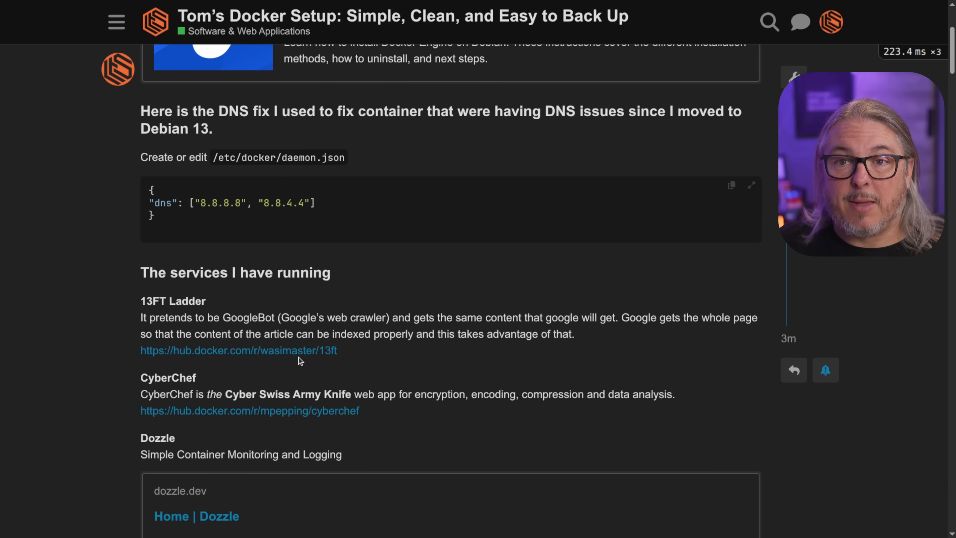
pyautogui.scroll(-3)
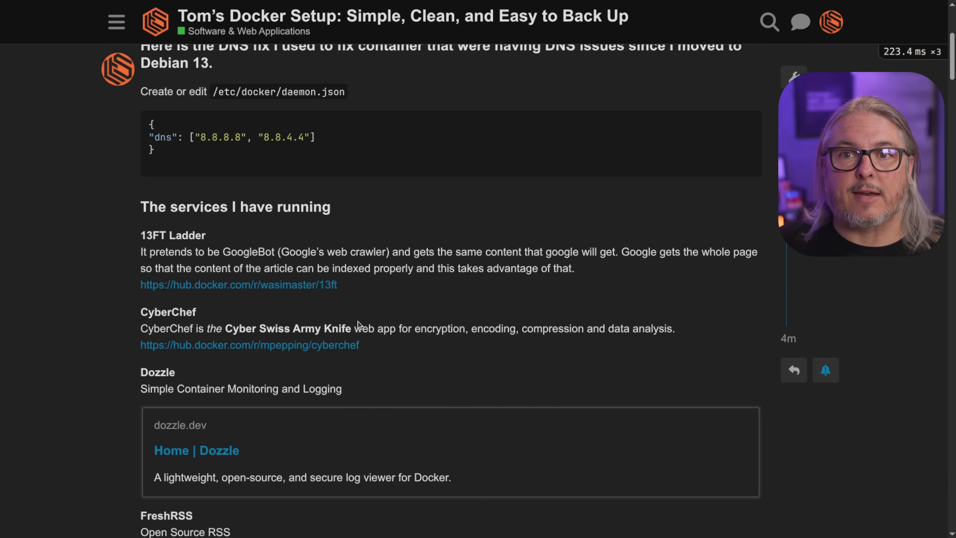
pyautogui.scroll(-3)
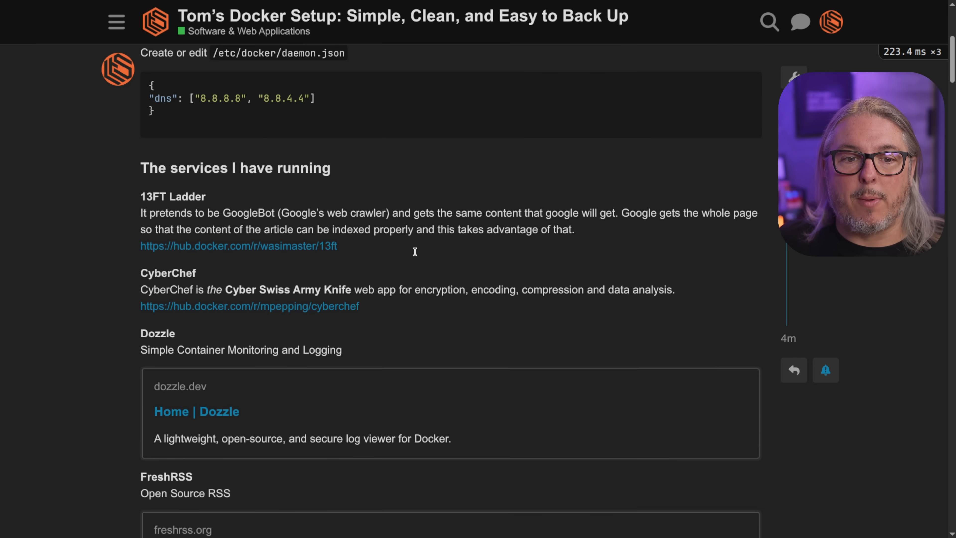
pyautogui.scroll(-3)
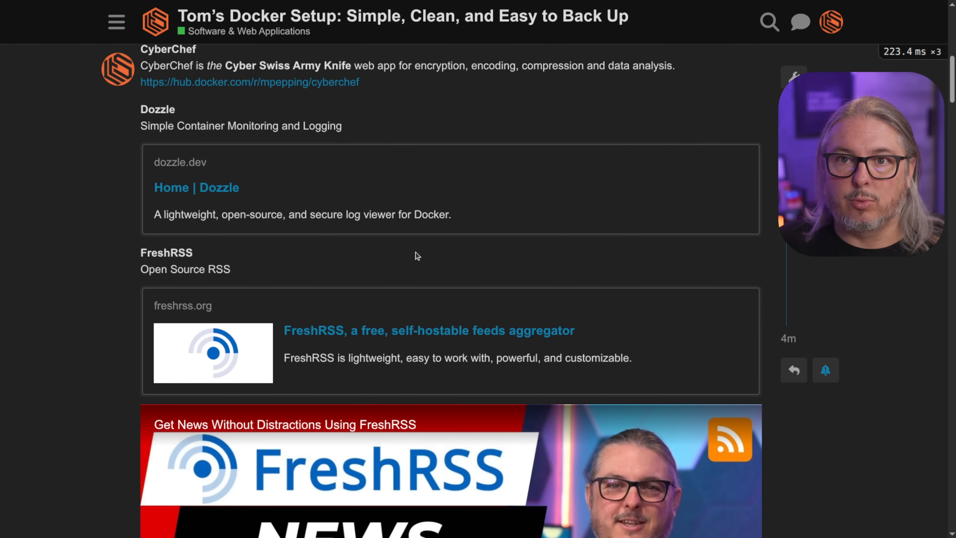
pyautogui.scroll(-3)
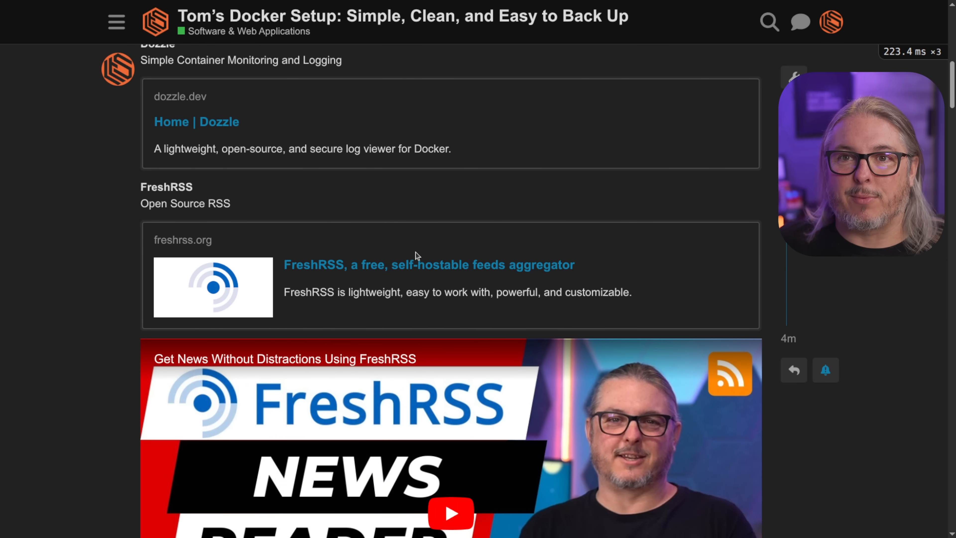
pyautogui.scroll(-3)
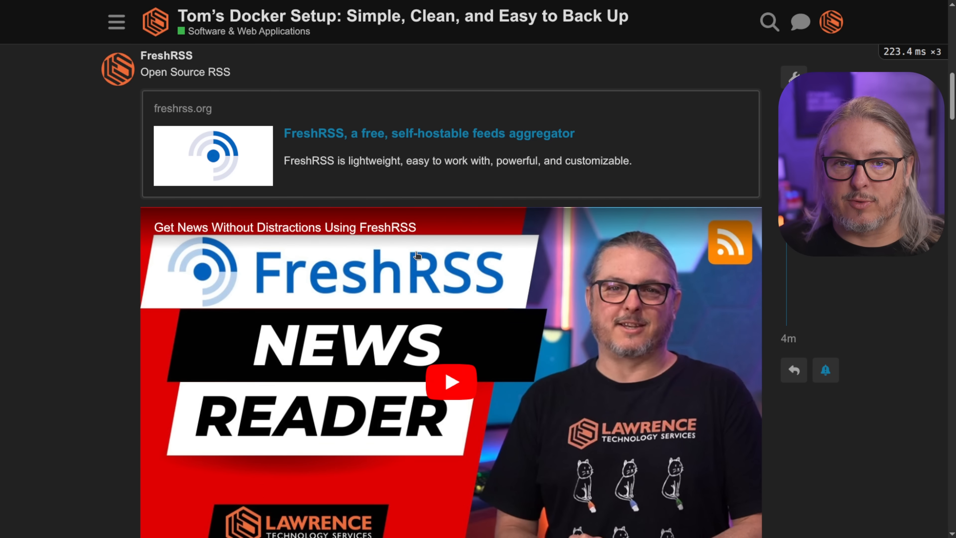
pyautogui.scroll(-3)
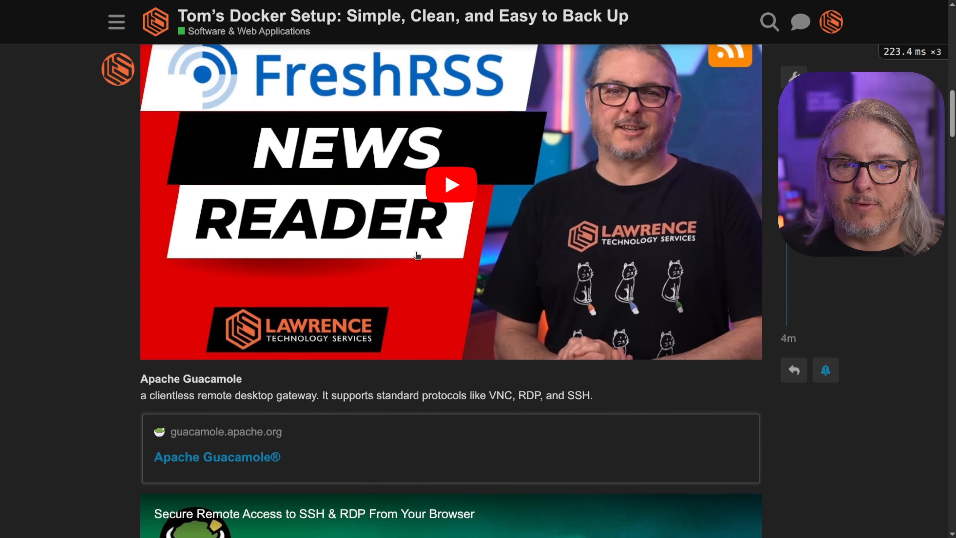
pyautogui.scroll(-3)
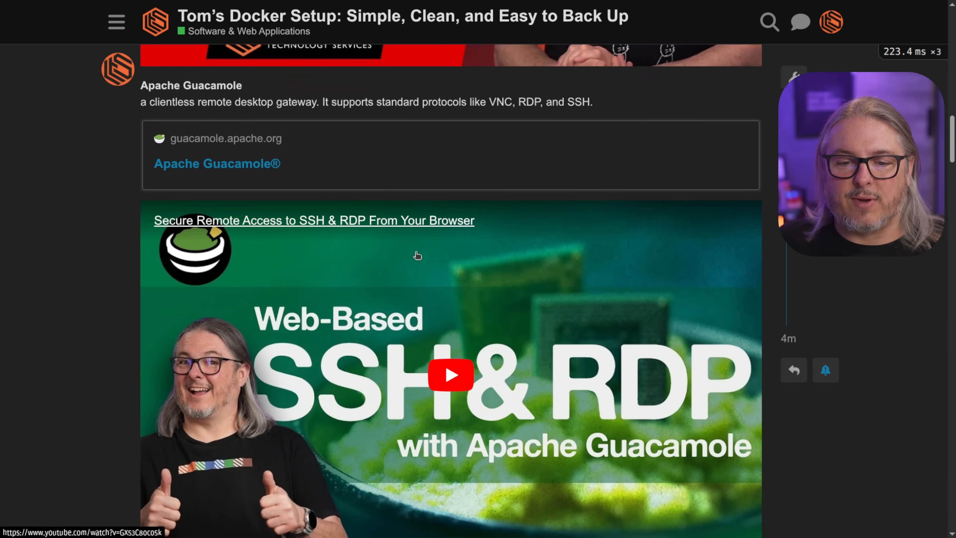
pyautogui.scroll(-3)
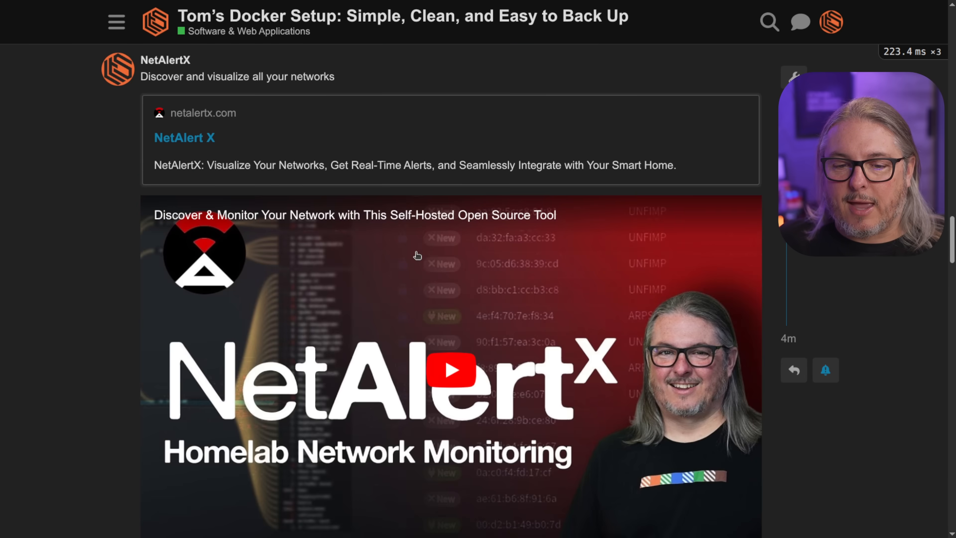
pyautogui.scroll(-3)
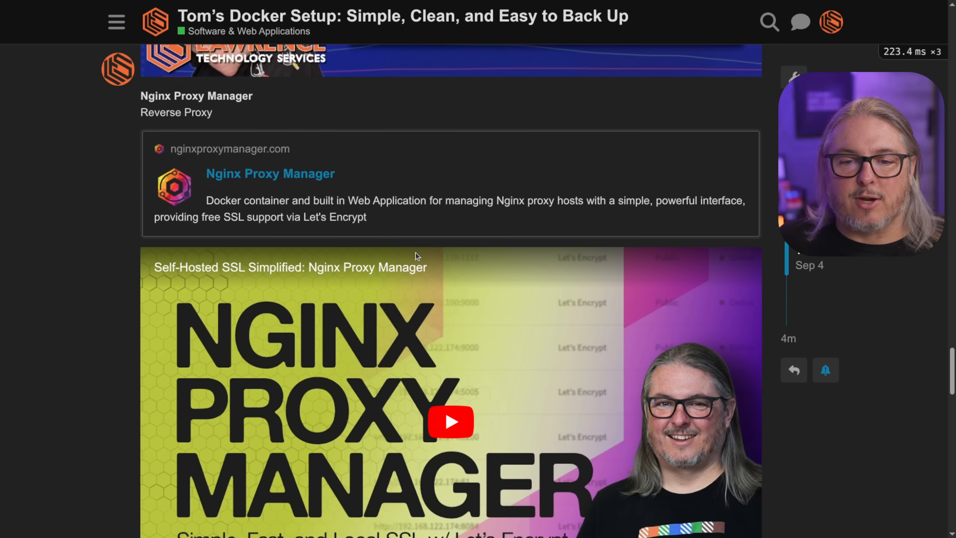
pyautogui.scroll(-3)
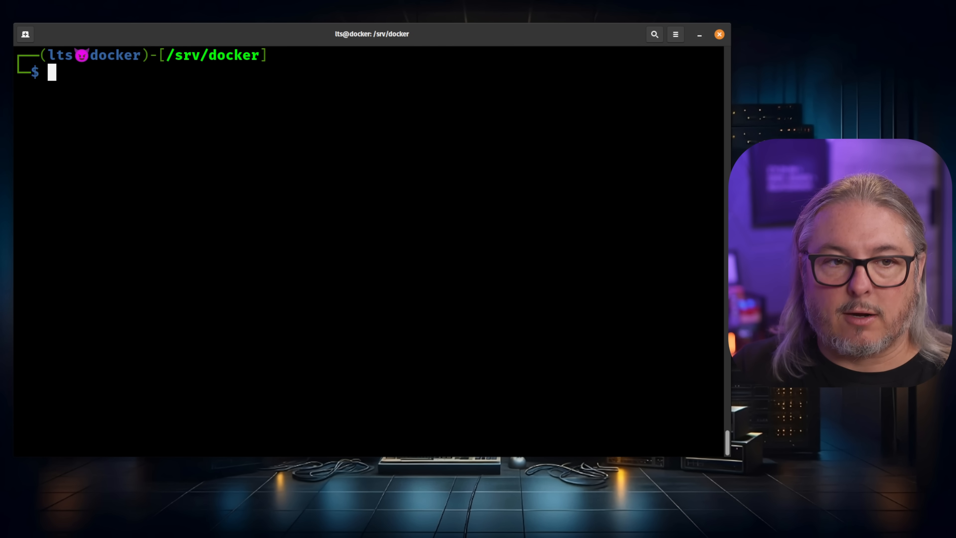
# Step: List /srv/docker, enter Nginx_Proxy_Manager/ and view its docker-compose.yml in vim
pyautogui.write('ls')
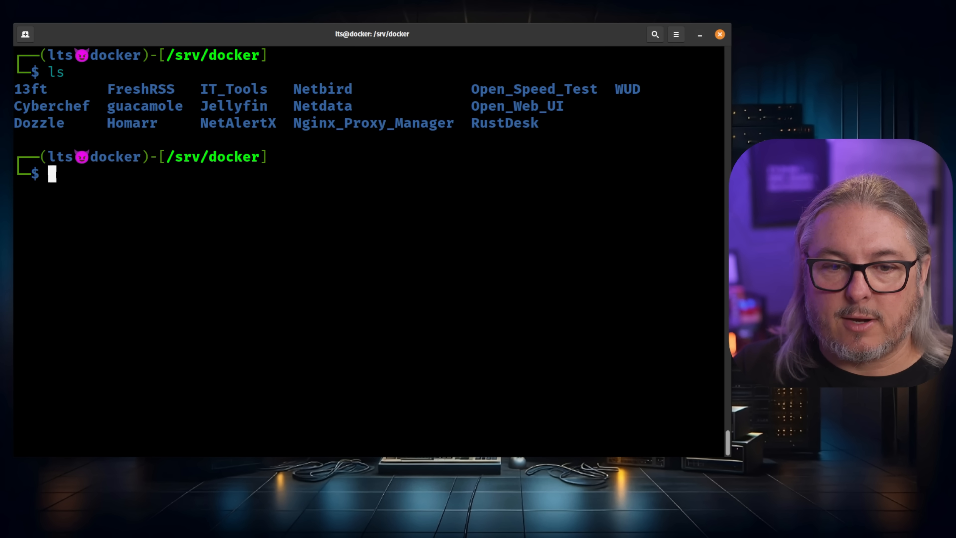
pyautogui.write('cd Nginx_Proxy_Manager/')
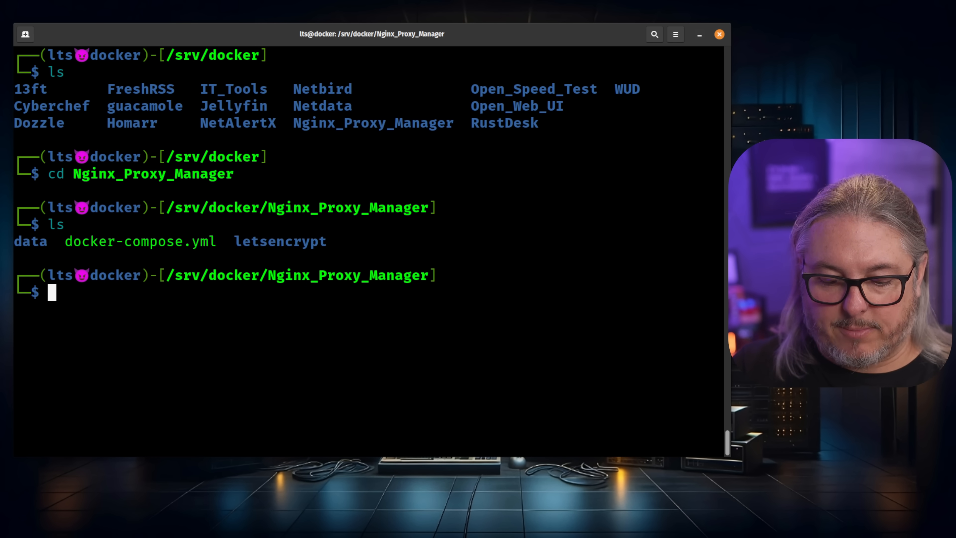
pyautogui.write('vim docker-compose.yml')
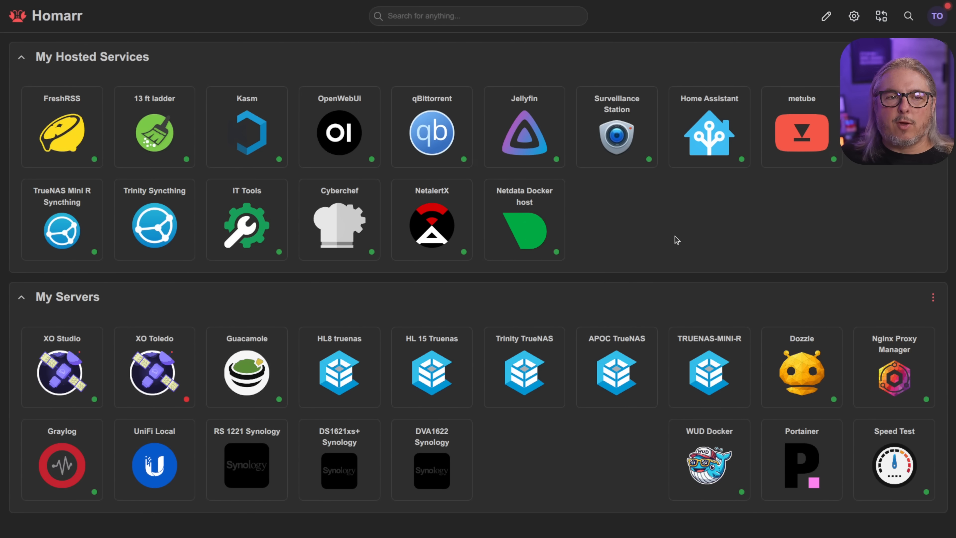
pyautogui.moveTo(671, 244)
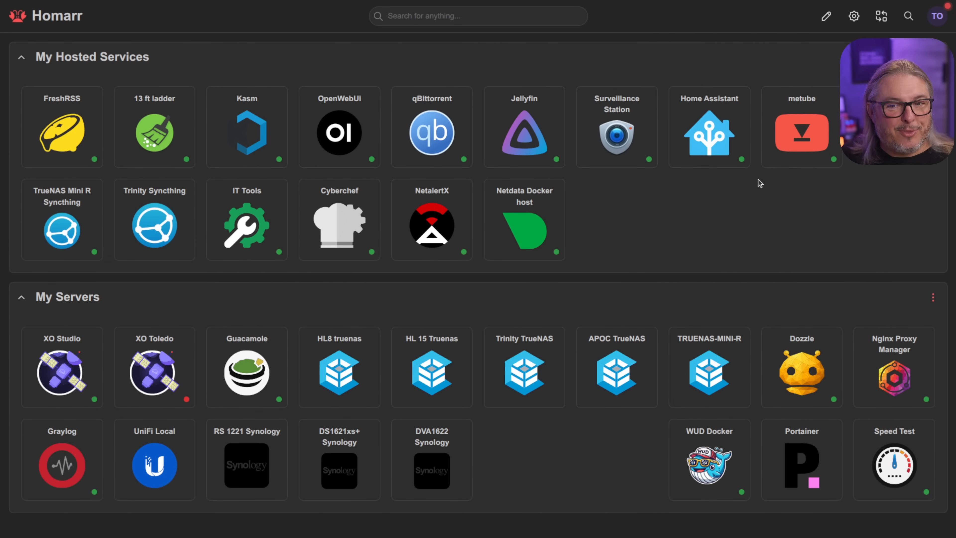
pyautogui.moveTo(548, 144)
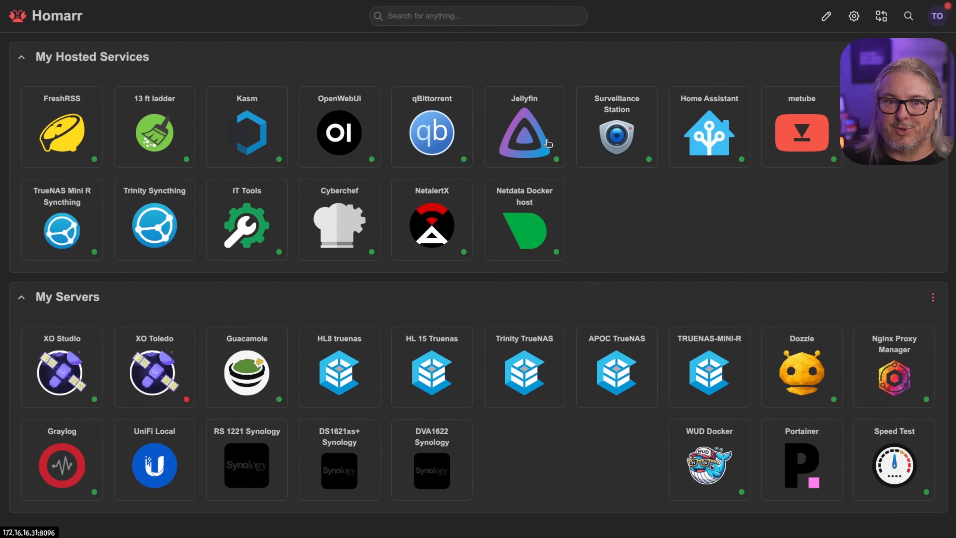
pyautogui.moveTo(618, 190)
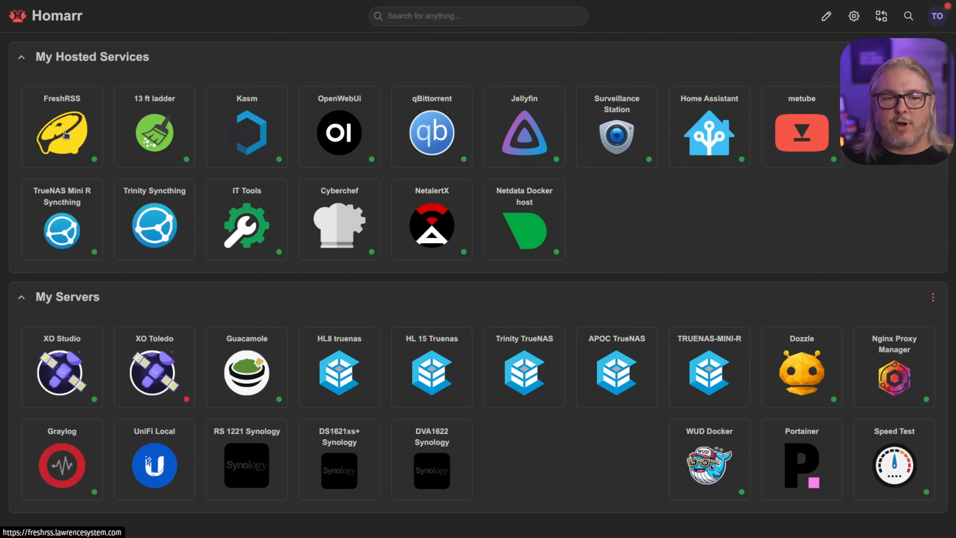
# Step: Launch FreshRSS from the Homarr dashboard to show its main article stream
pyautogui.click(62, 127)
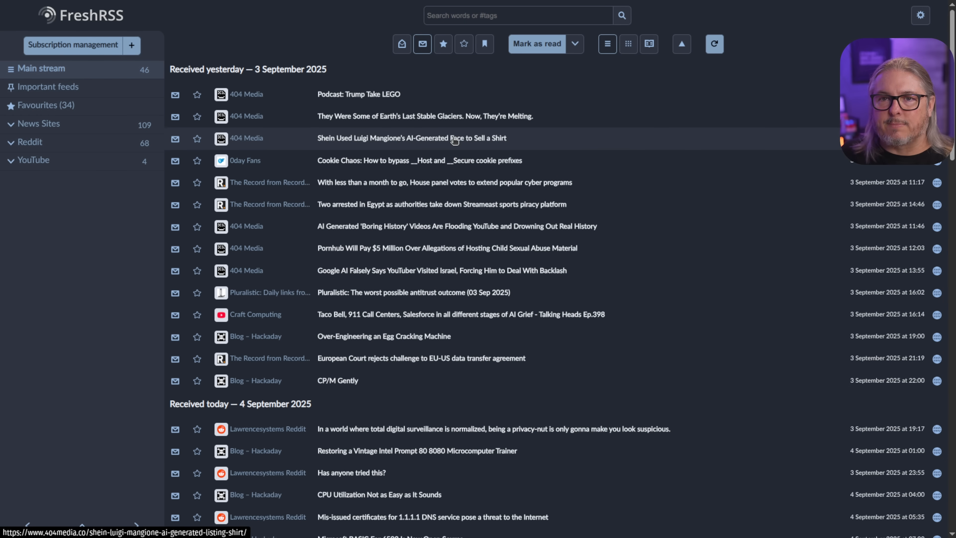
pyautogui.moveTo(472, 182)
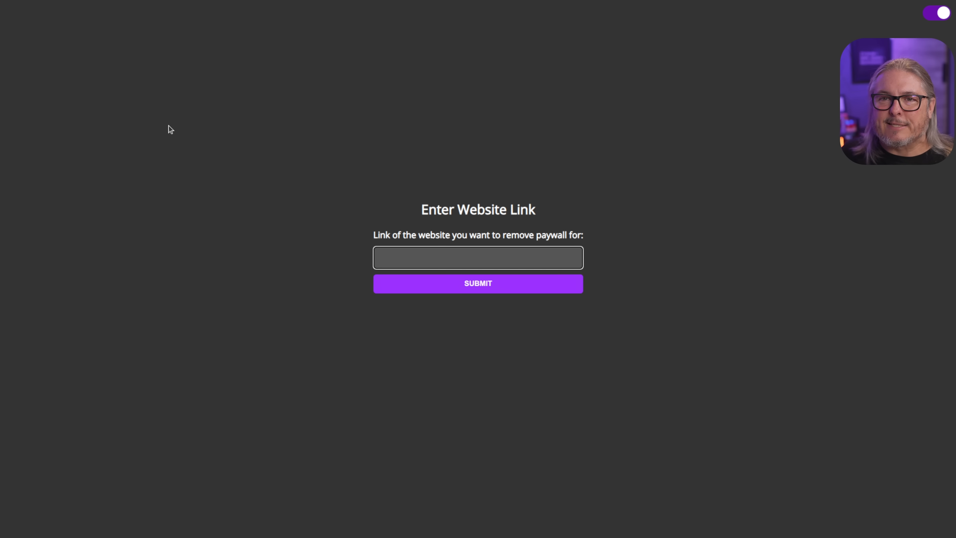
# Step: Bring up 13ft Ladder and focus its Enter Website Link field for paywall removal
pyautogui.click(478, 258)
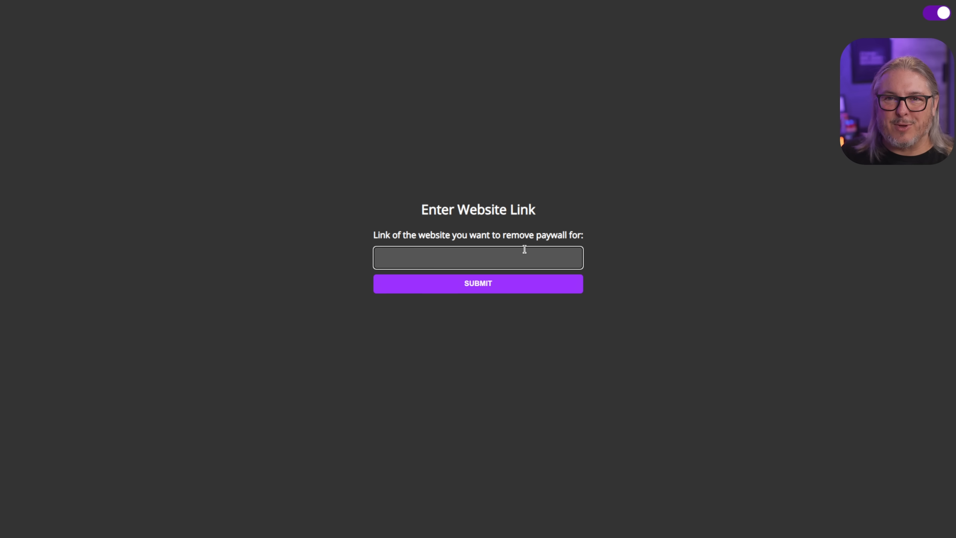
pyautogui.click(478, 257)
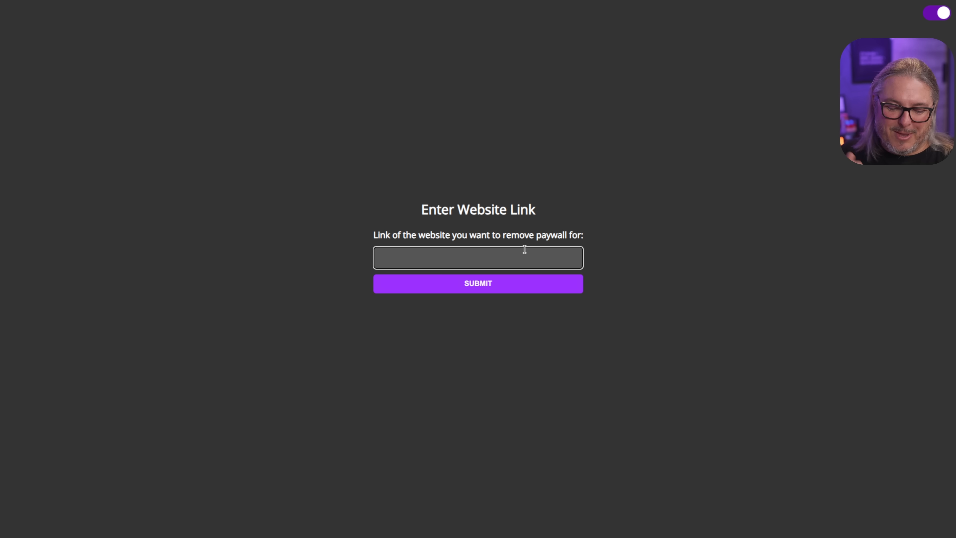
pyautogui.click(477, 257)
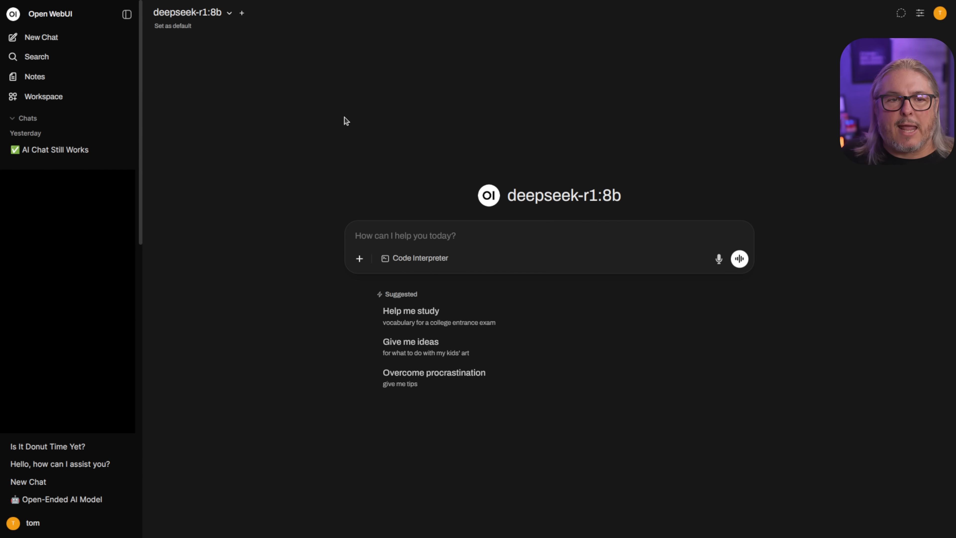
# Step: Switch the Open WebUI chat model from deepseek-r1:8b to dolphin-mistral:latest
pyautogui.click(189, 12)
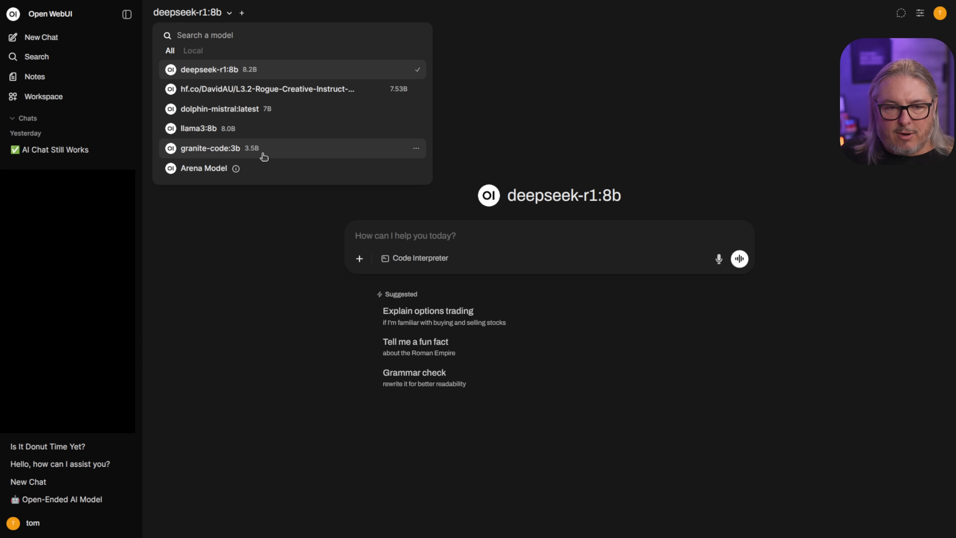
pyautogui.click(220, 109)
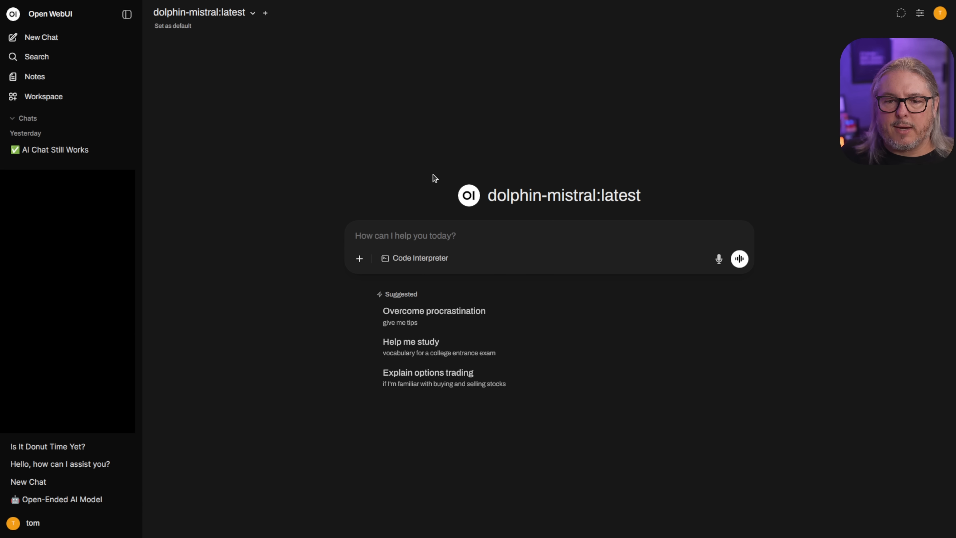
pyautogui.click(489, 236)
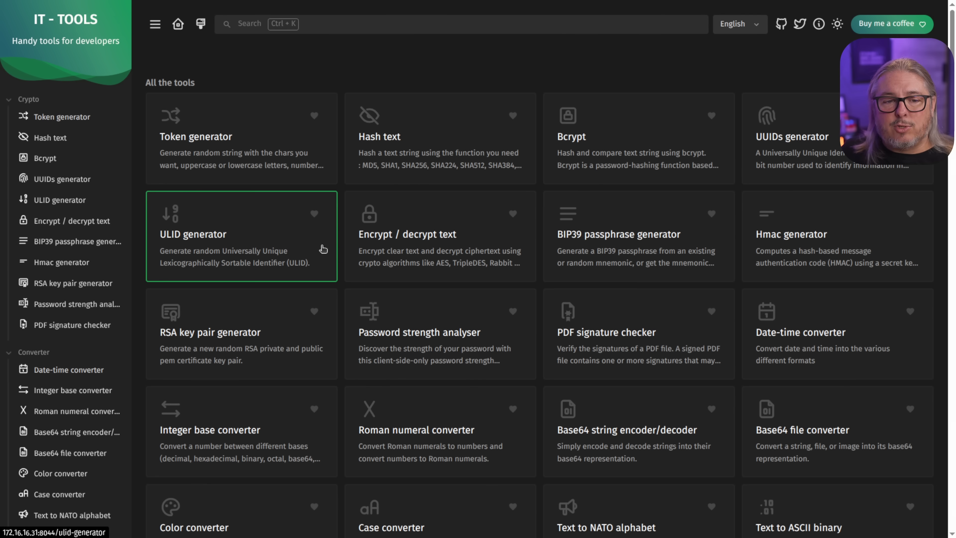
# Step: Browse the IT-Tools grid and view the SQL prettify, UUIDs and ULID generator tools
pyautogui.scroll(-3)
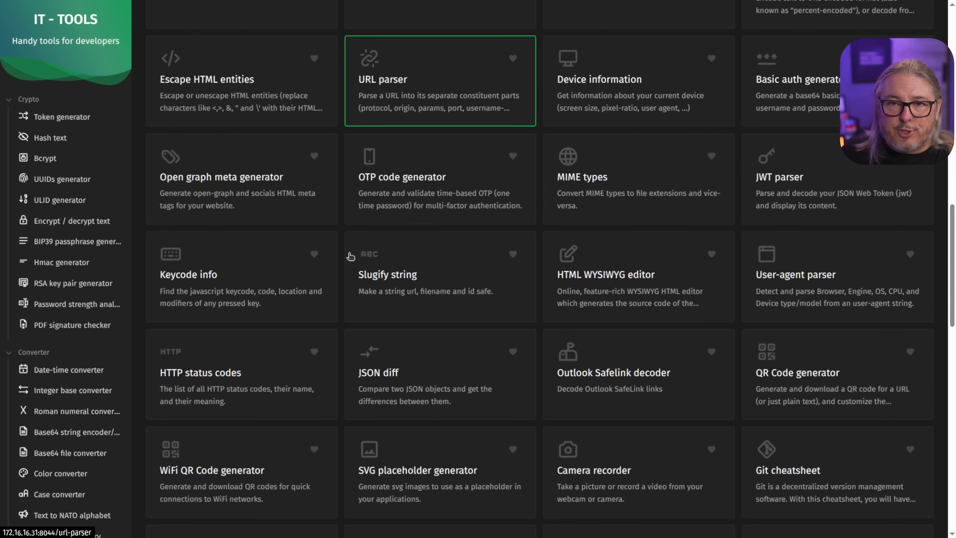
pyautogui.scroll(-3)
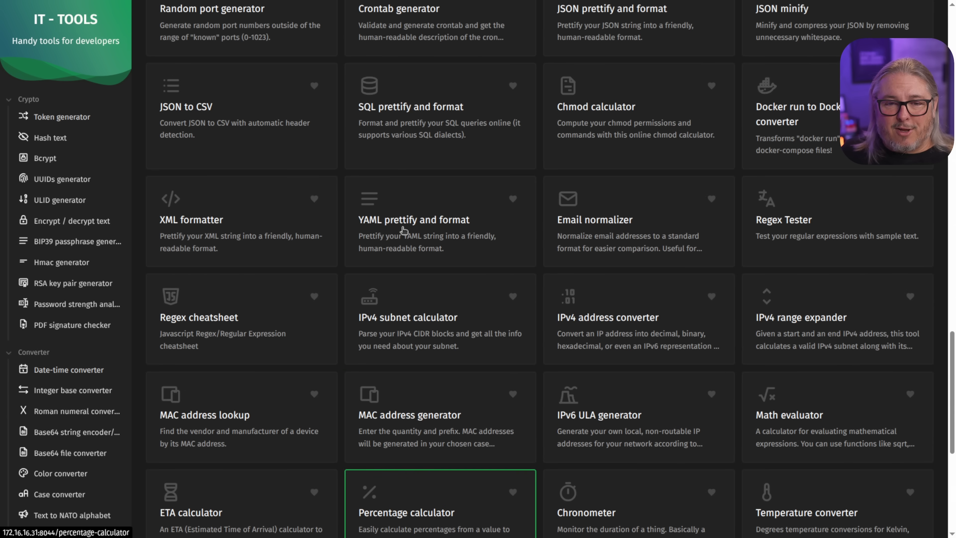
pyautogui.click(439, 107)
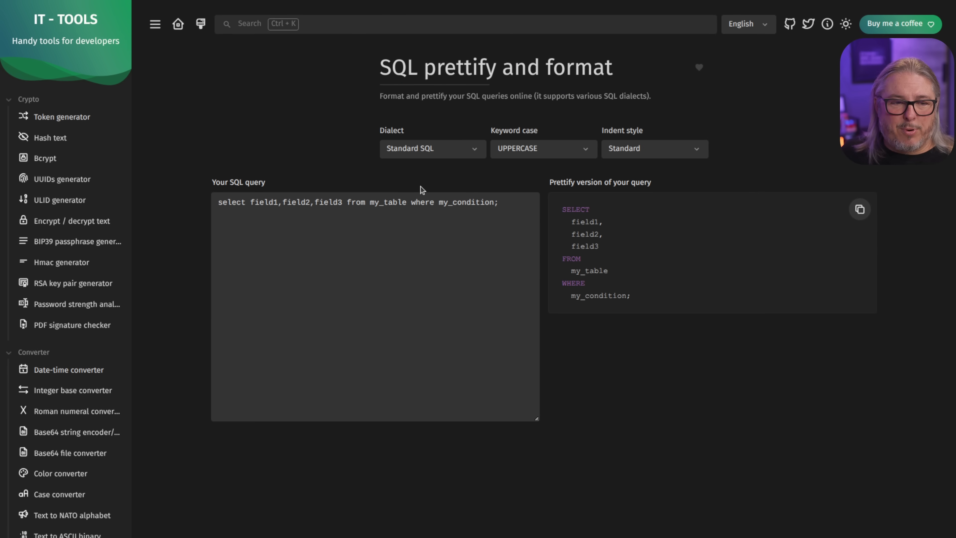
pyautogui.click(63, 179)
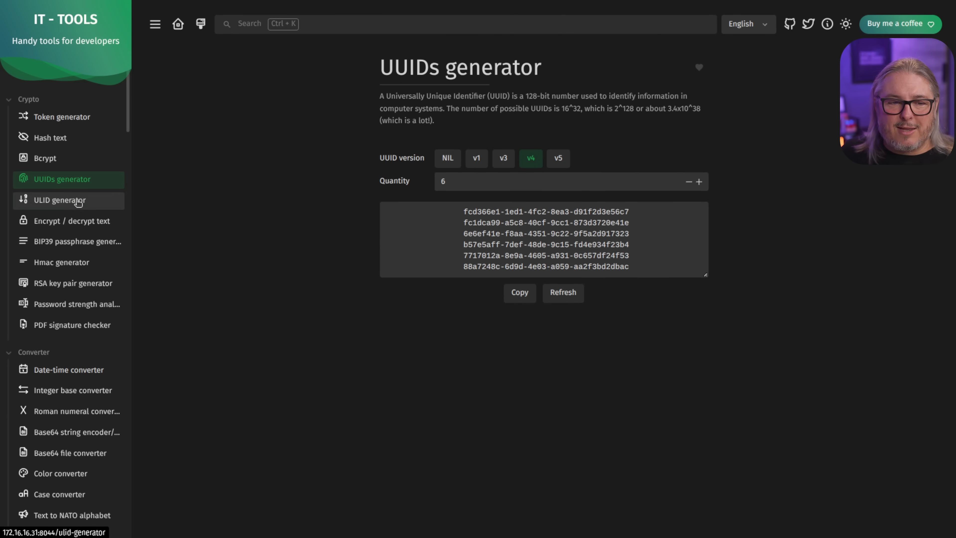
pyautogui.click(60, 200)
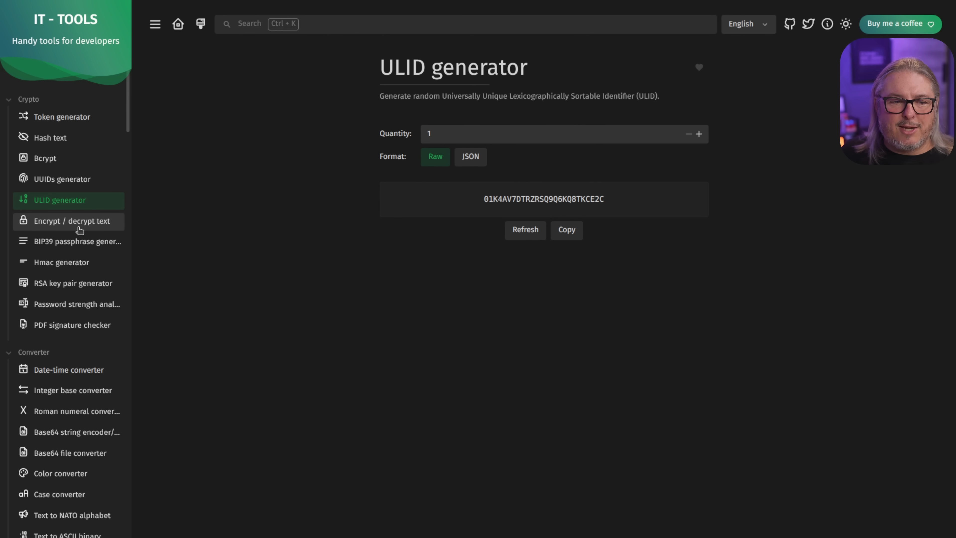
# Step: View the Encrypt/decrypt and Hash text tools, then return to the Homarr dashboard
pyautogui.click(72, 220)
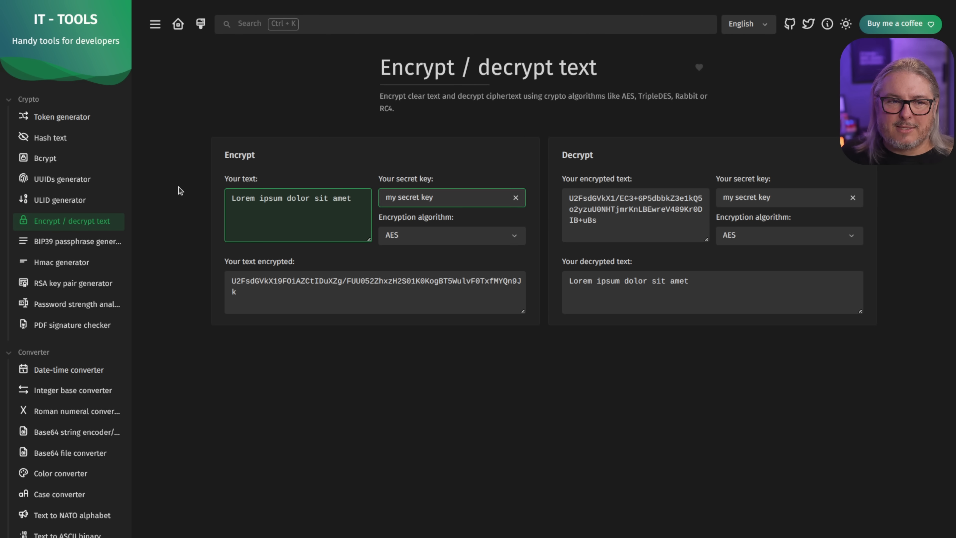
pyautogui.click(51, 137)
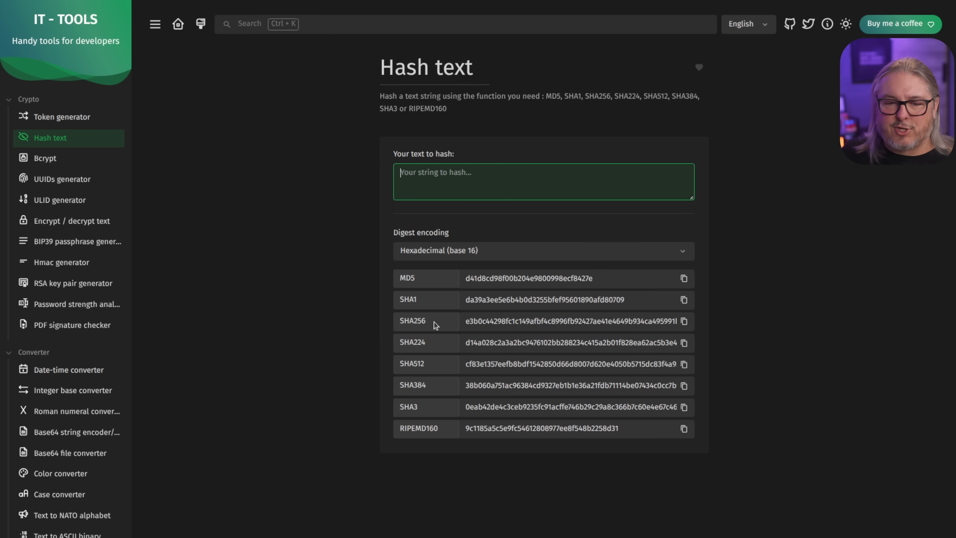
pyautogui.moveTo(440, 373)
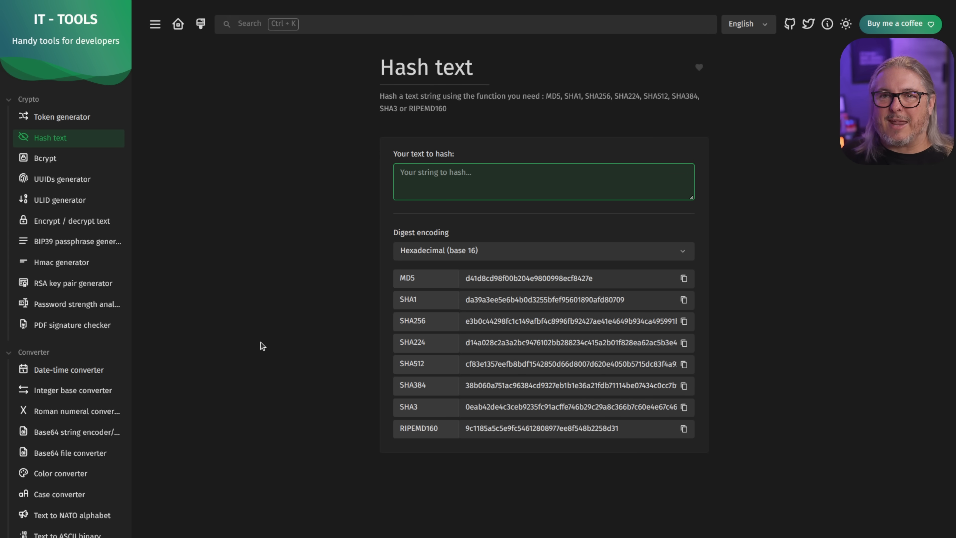
pyautogui.click(543, 181)
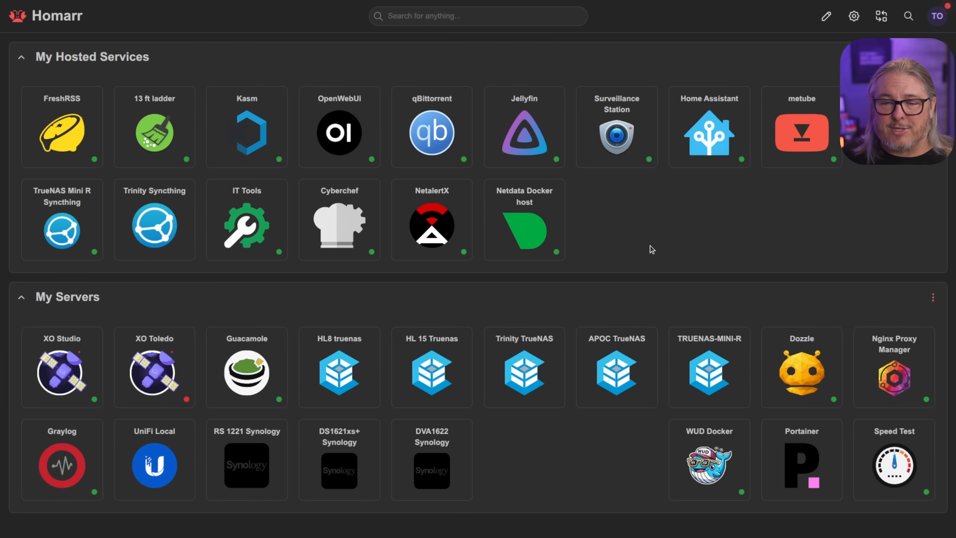
pyautogui.moveTo(663, 247)
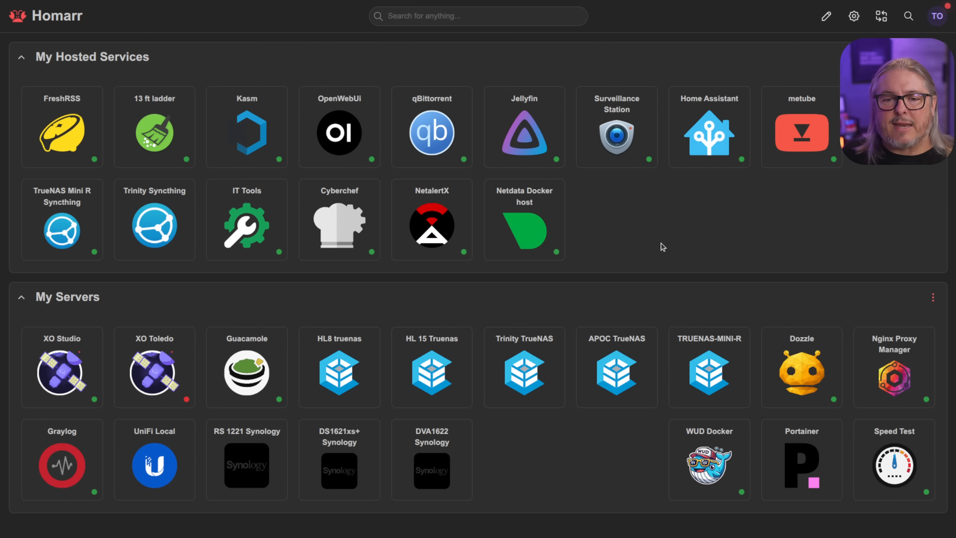
pyautogui.click(339, 224)
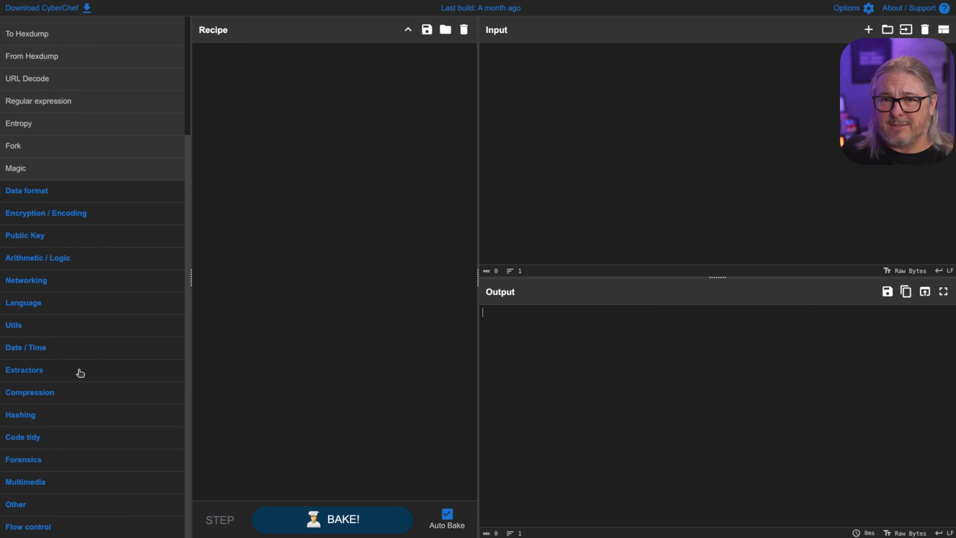
pyautogui.click(549, 52)
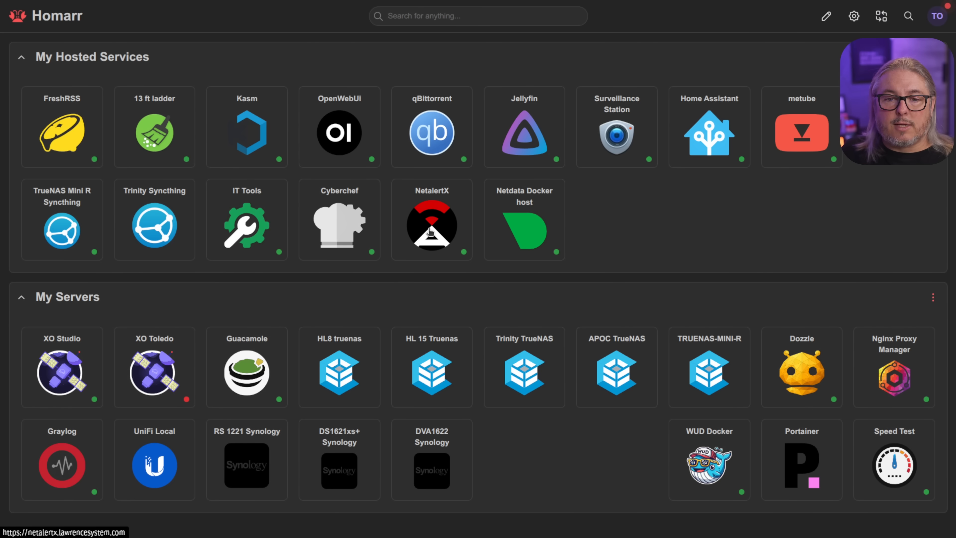
# Step: Launch NetAlertX from Homarr to show its 146-device overview
pyautogui.click(432, 225)
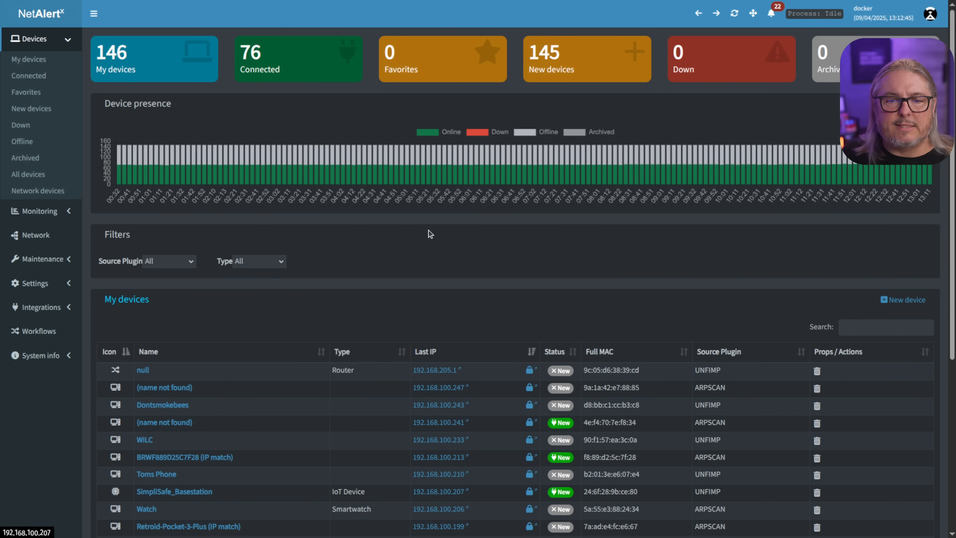
pyautogui.moveTo(315, 247)
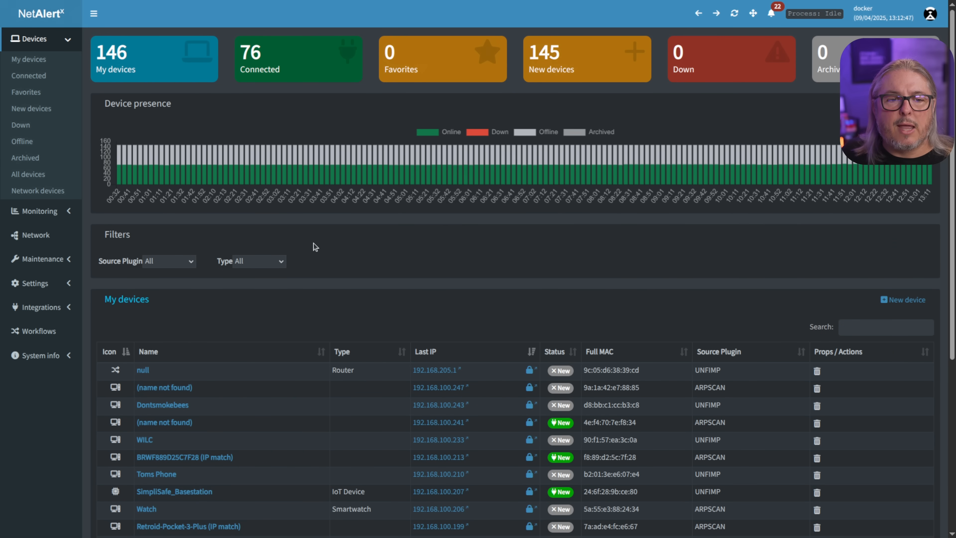
pyautogui.moveTo(299, 92)
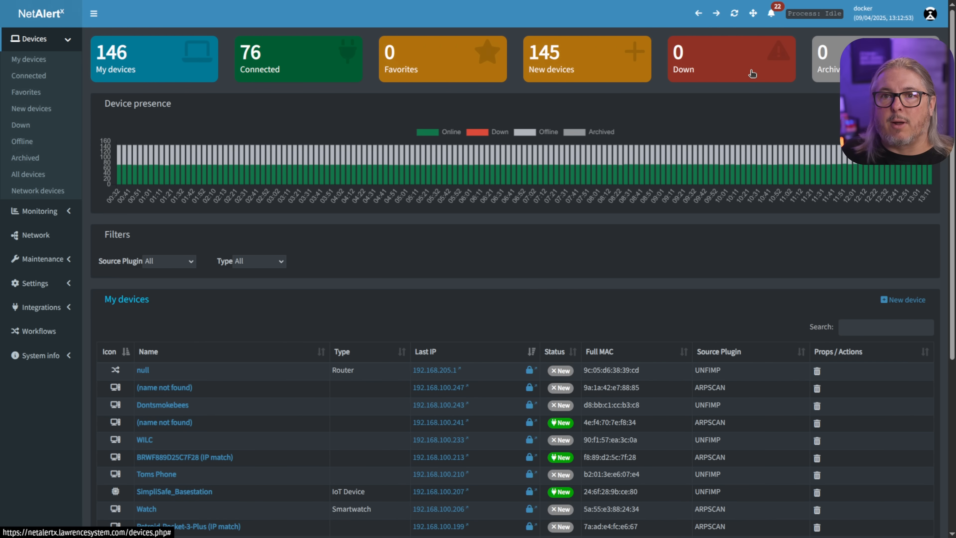
pyautogui.moveTo(126, 67)
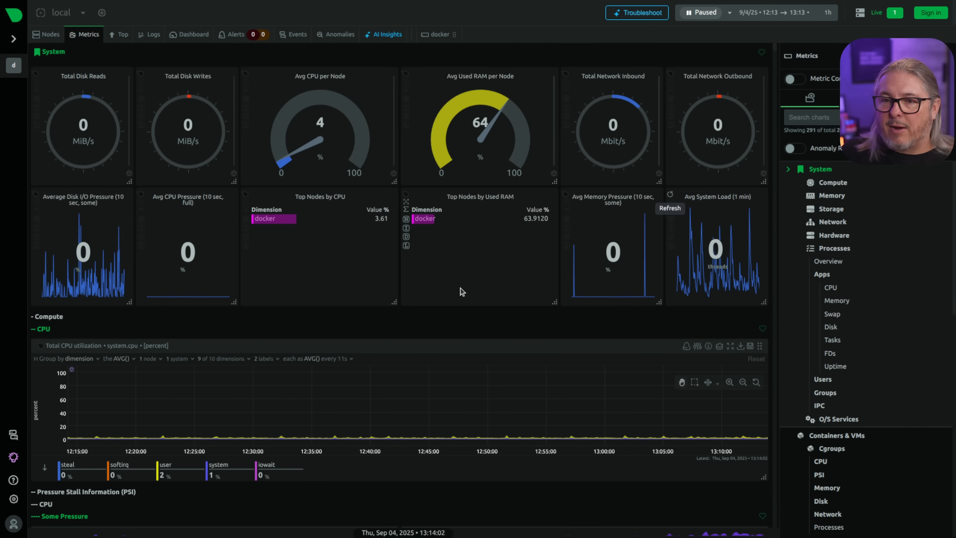
# Step: Browse Netdata's memory metrics: RAM usage, writeback and swap charts with live updating resumed
pyautogui.scroll(-3)
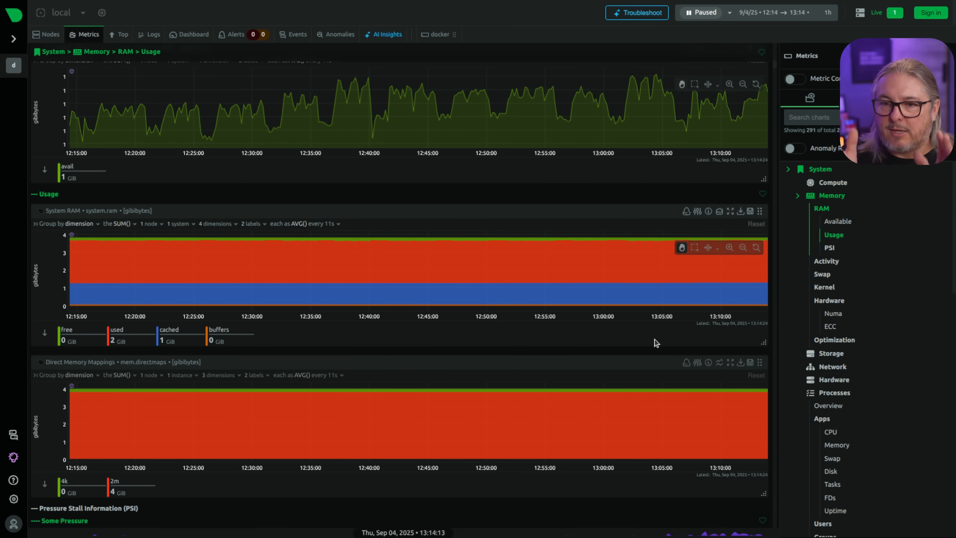
pyautogui.click(701, 12)
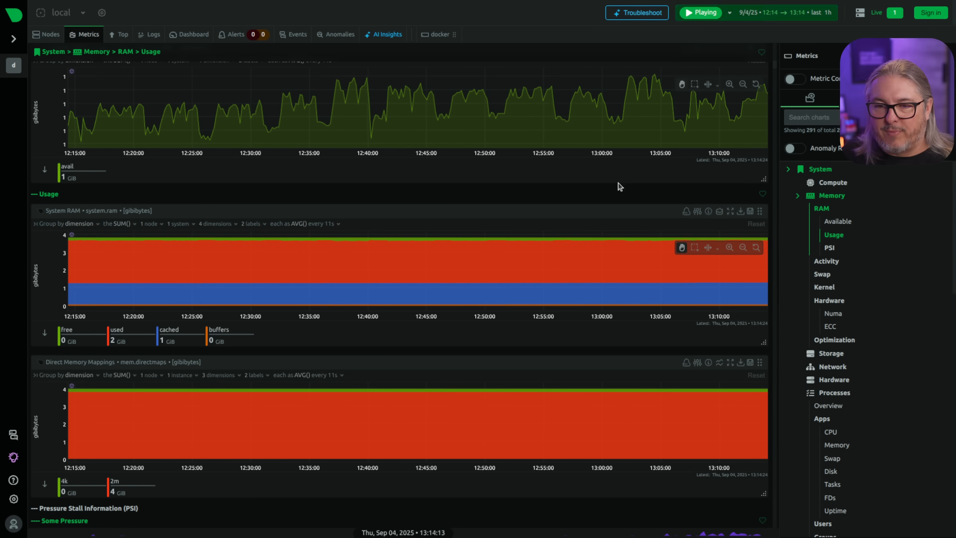
pyautogui.click(699, 12)
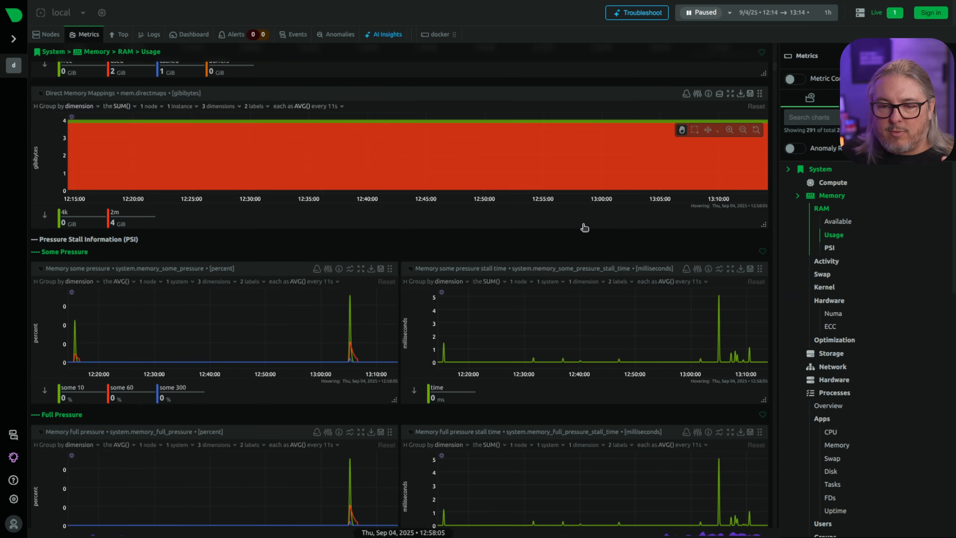
pyautogui.click(840, 313)
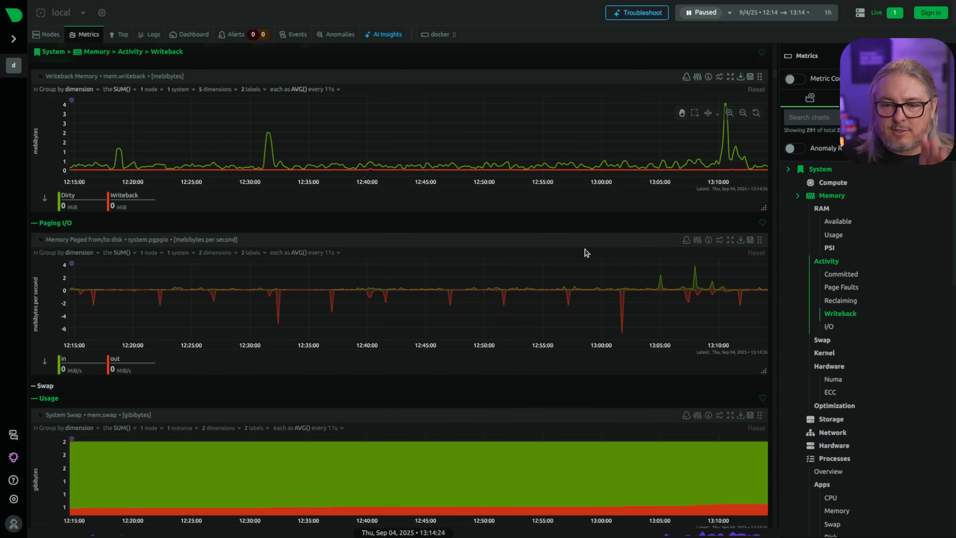
pyautogui.click(829, 327)
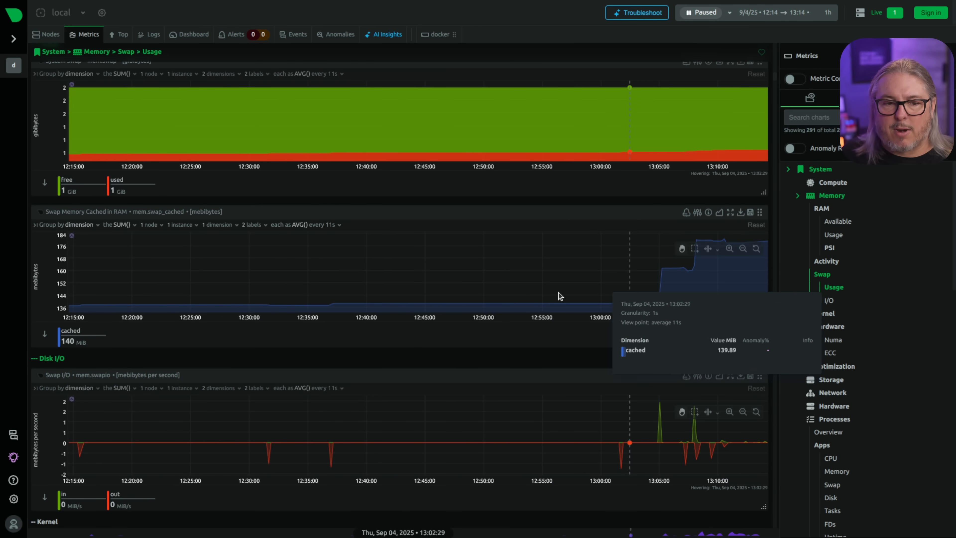
pyautogui.moveTo(647, 287)
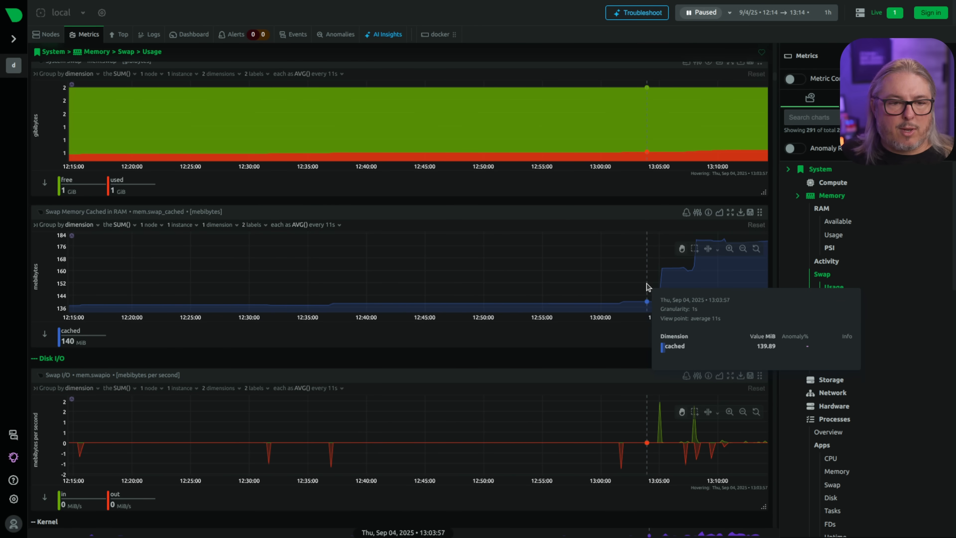
# Step: Browse container CPU charts, turn on metric correlations and resume live updating
pyautogui.click(824, 287)
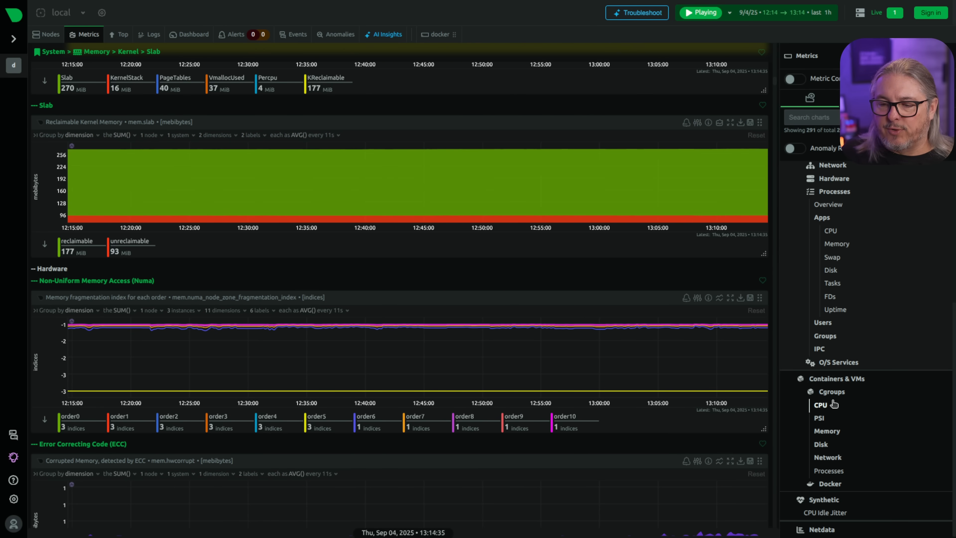
pyautogui.click(821, 405)
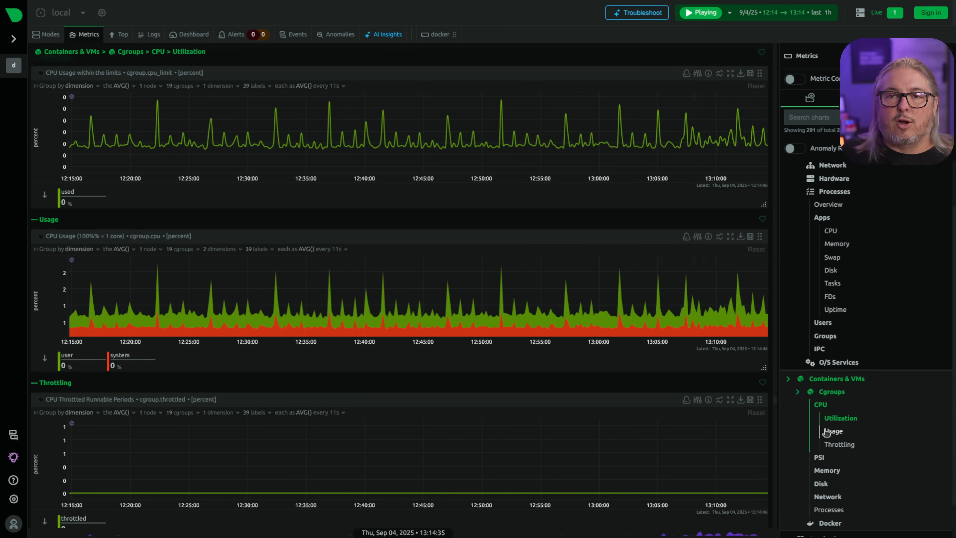
pyautogui.click(700, 11)
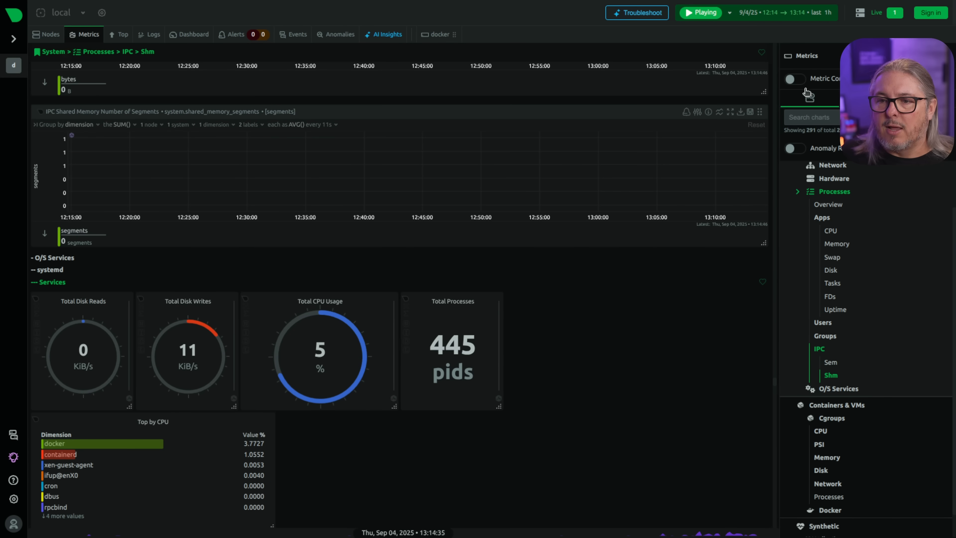
pyautogui.click(700, 11)
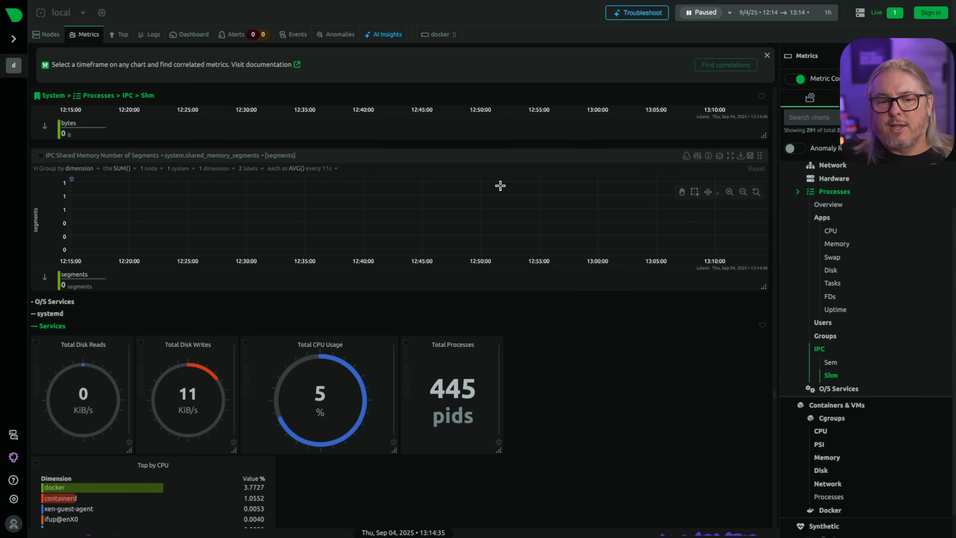
pyautogui.click(701, 12)
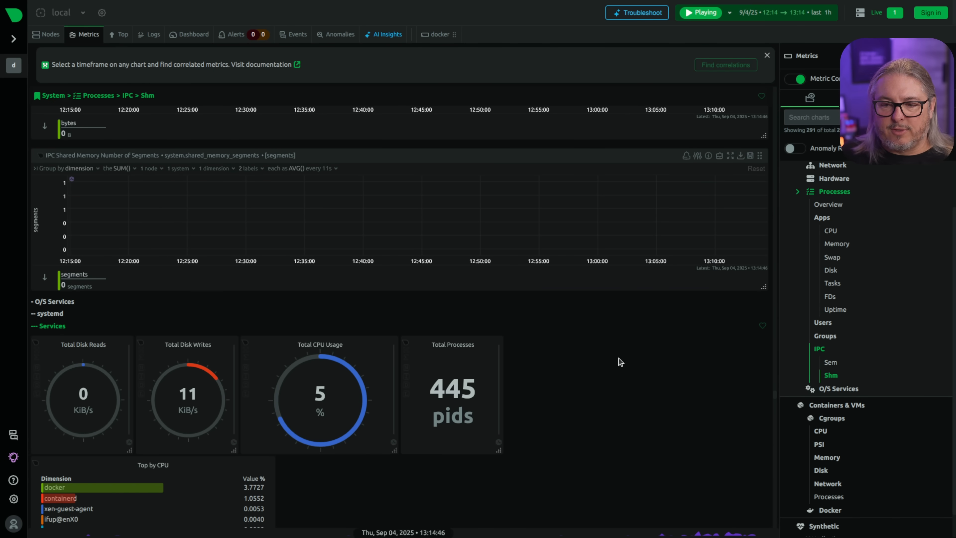
pyautogui.click(837, 388)
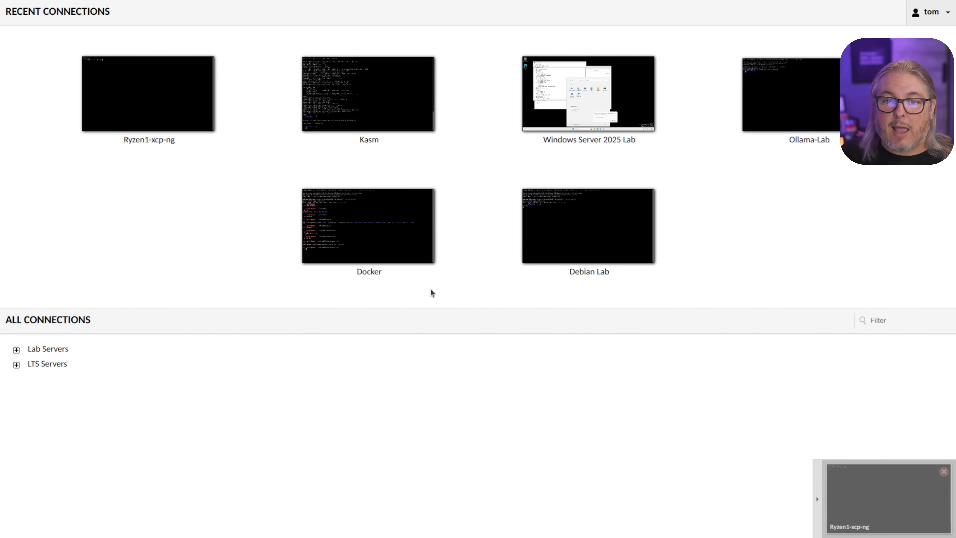
# Step: Expand Guacamole's Lab Servers group to reveal the Linux and Windows subgroups
pyautogui.click(149, 93)
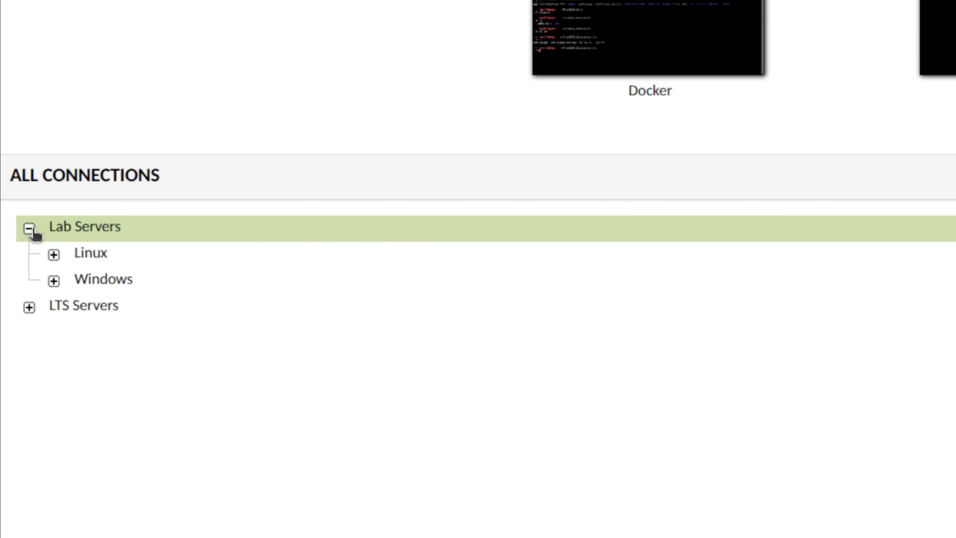
pyautogui.click(28, 305)
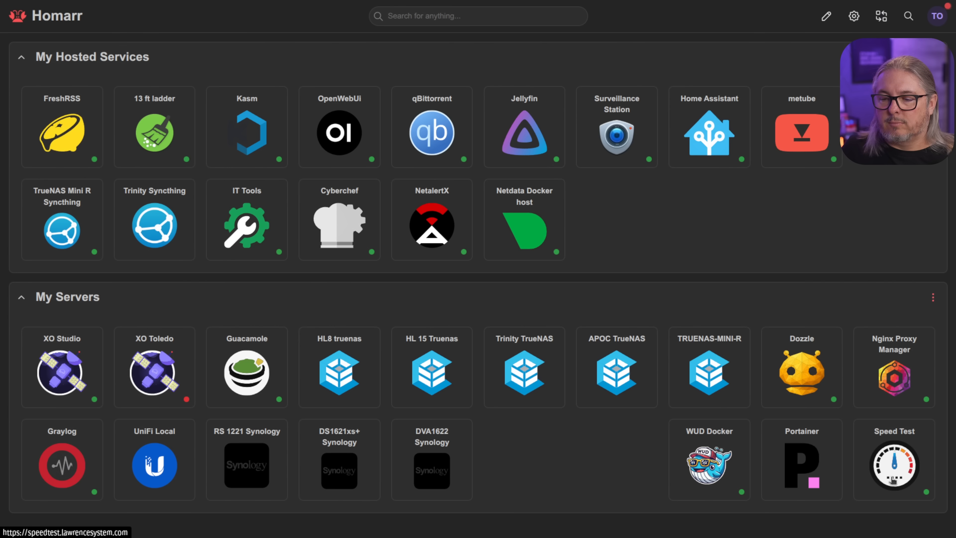
pyautogui.click(893, 465)
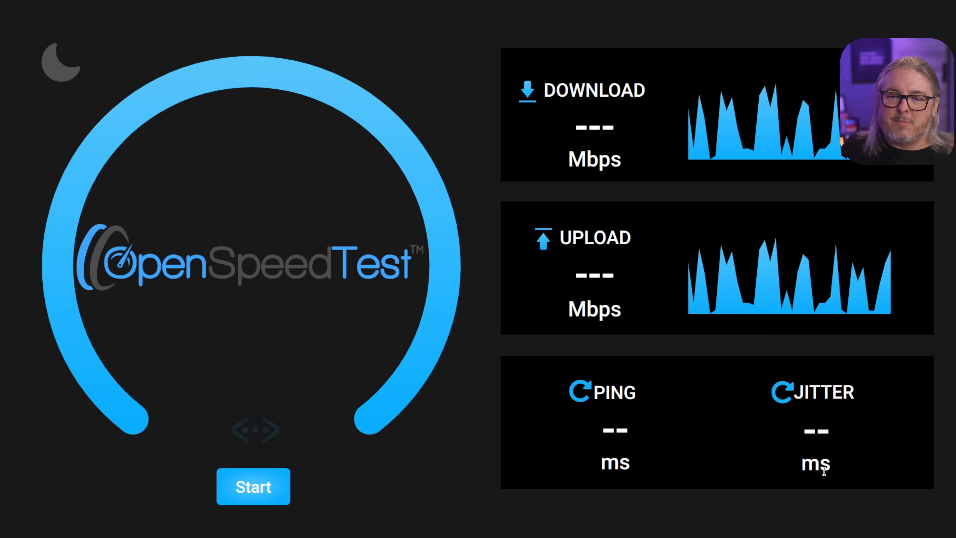
pyautogui.moveTo(412, 412)
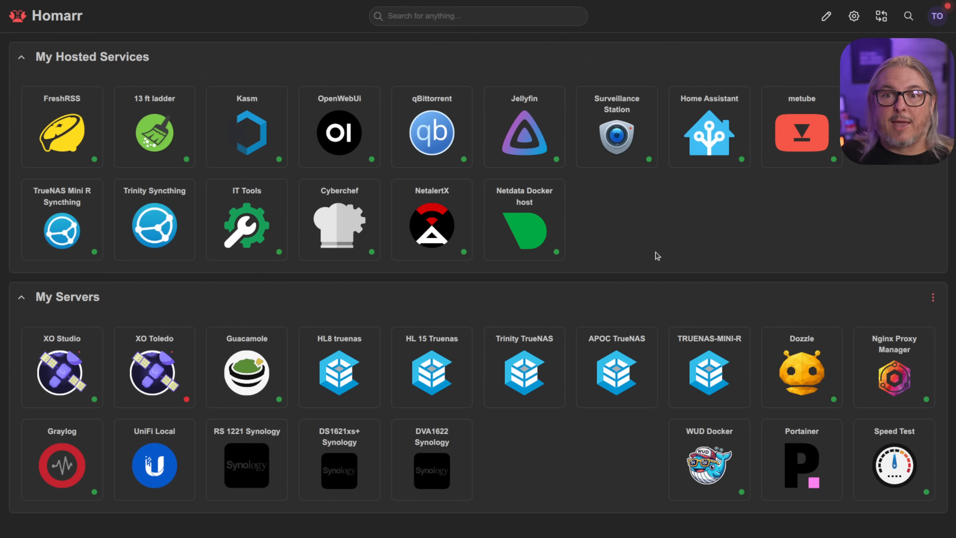
# Step: View Dozzle's combined host logs, then the guacd_compose and postgres_guacamole_compose container logs
pyautogui.click(801, 372)
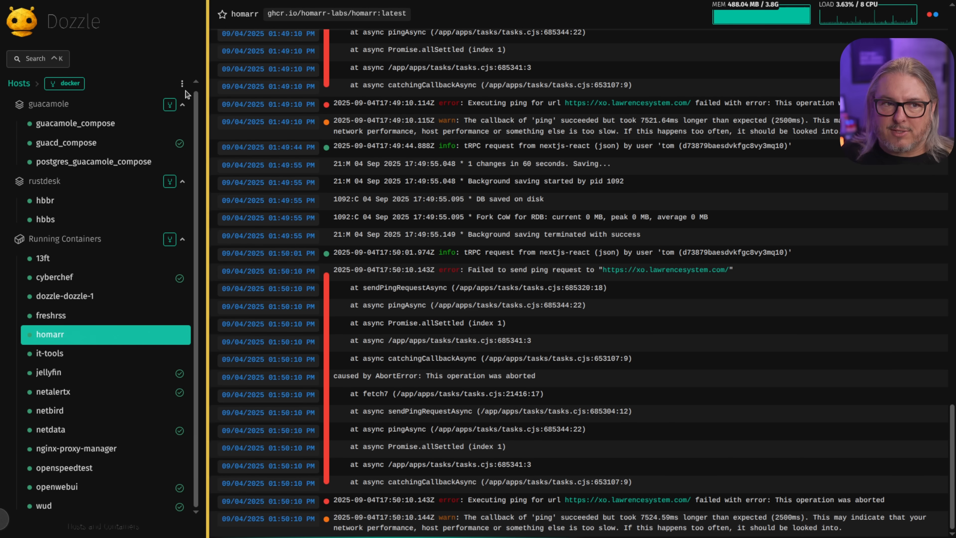
pyautogui.click(71, 84)
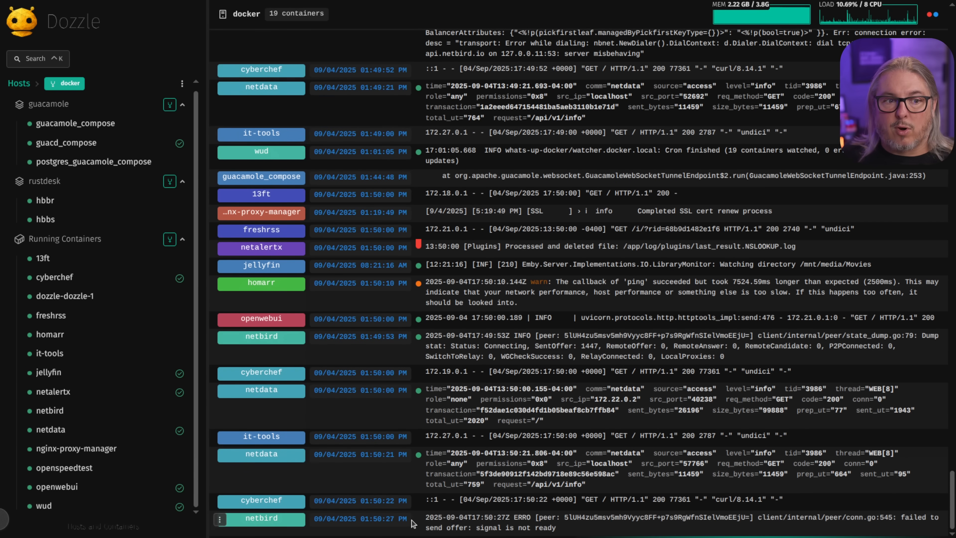
pyautogui.click(67, 142)
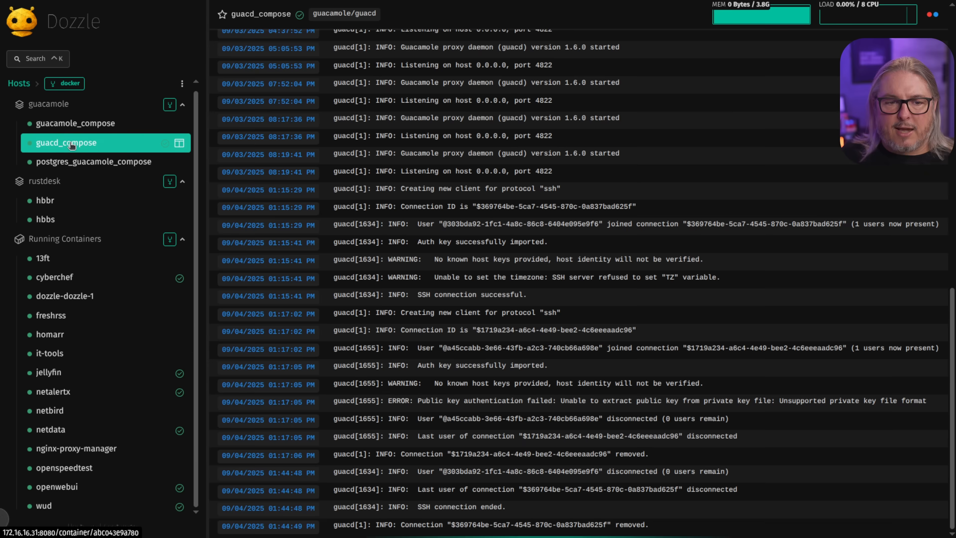
pyautogui.click(95, 161)
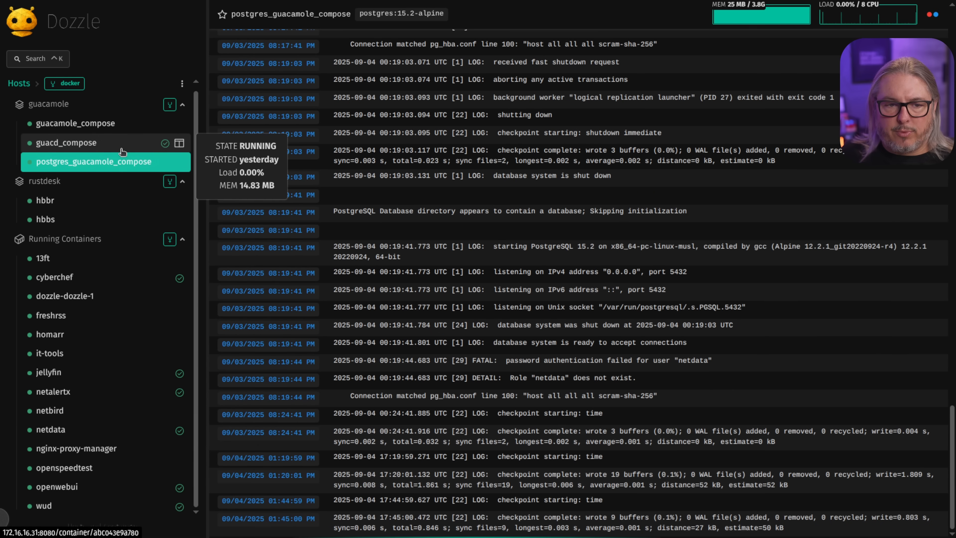
# Step: Show guacamole_compose and guacd_compose logs side by side in split panes
pyautogui.click(179, 143)
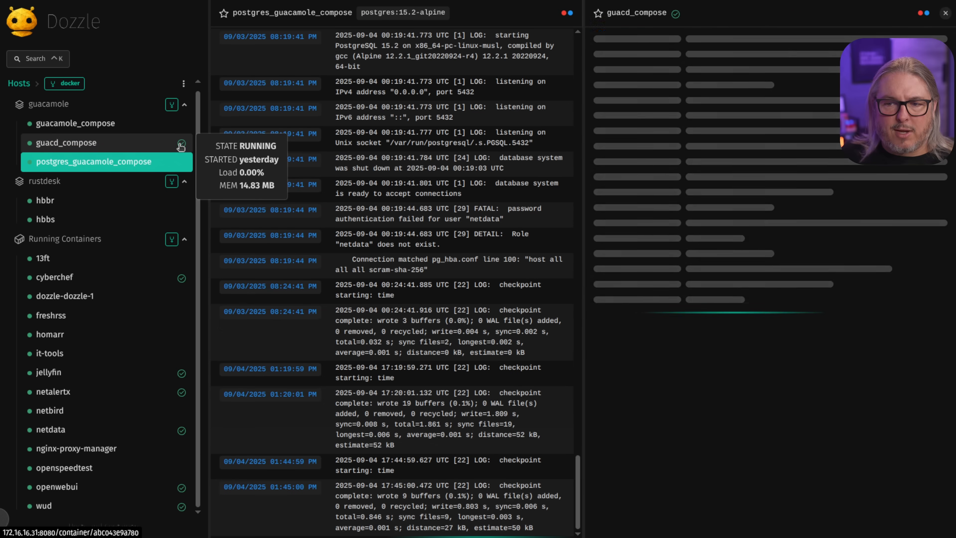
pyautogui.click(67, 142)
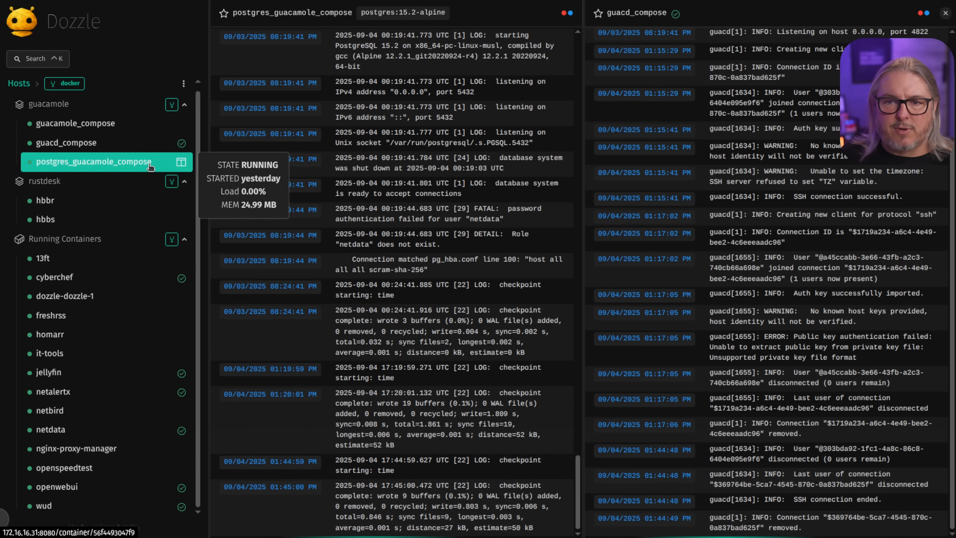
pyautogui.click(75, 123)
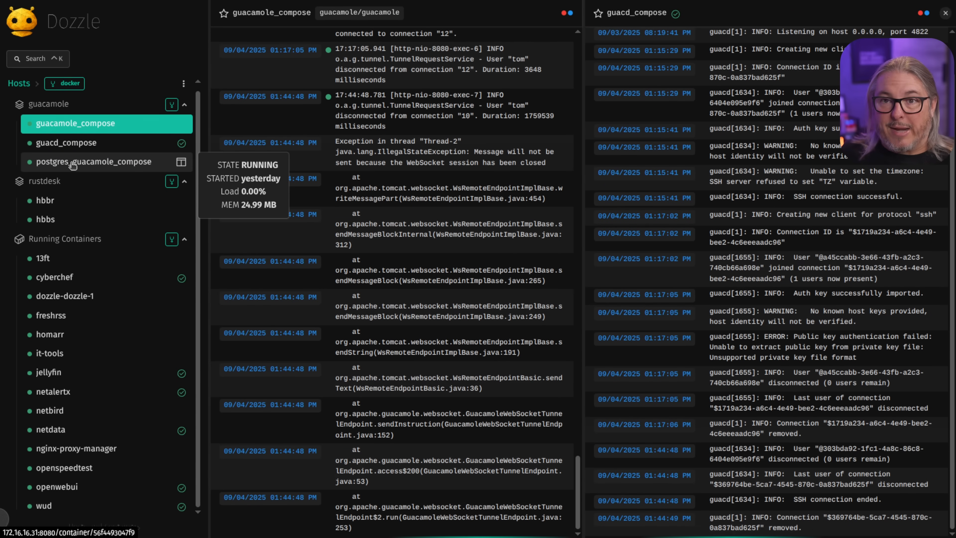
pyautogui.moveTo(602, 332)
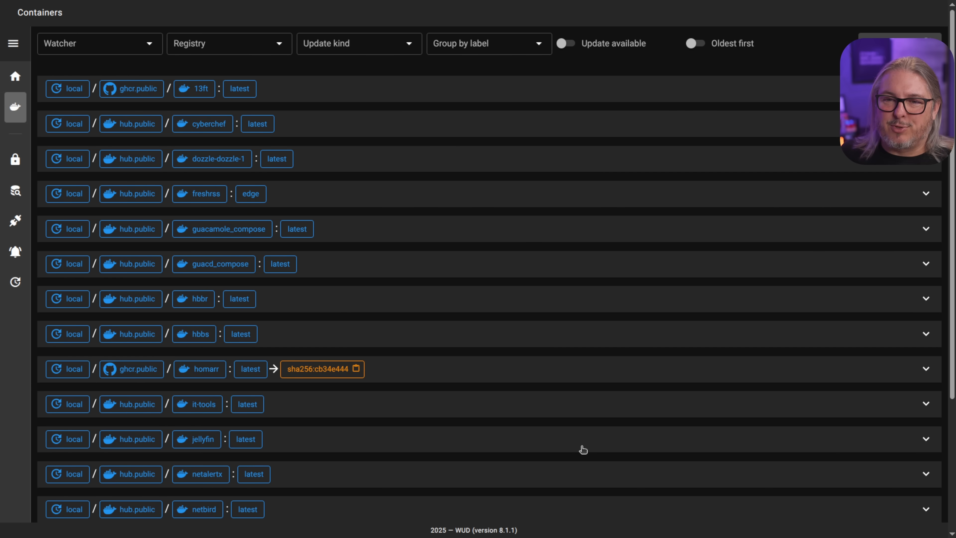
# Step: Filter to containers with updates available and expand homarr's update details
pyautogui.click(567, 43)
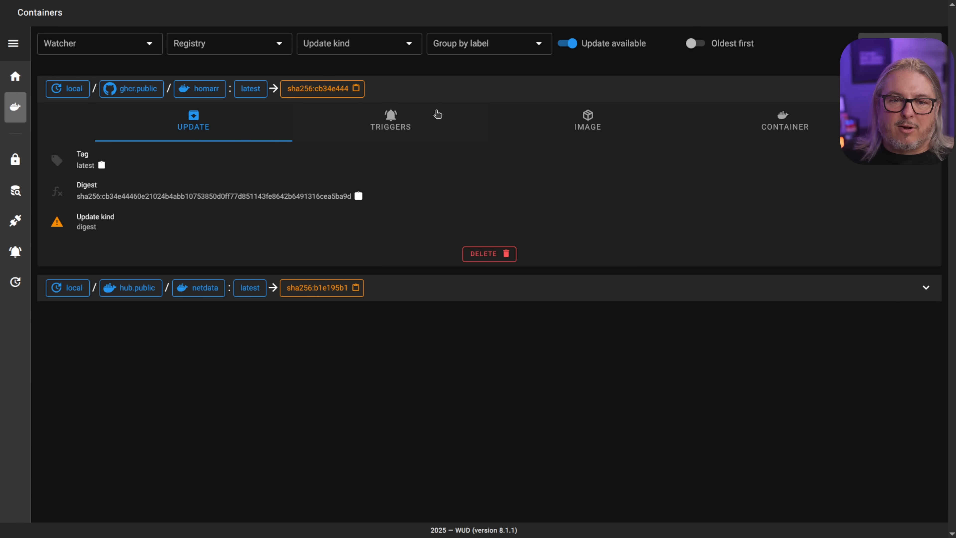
pyautogui.click(391, 122)
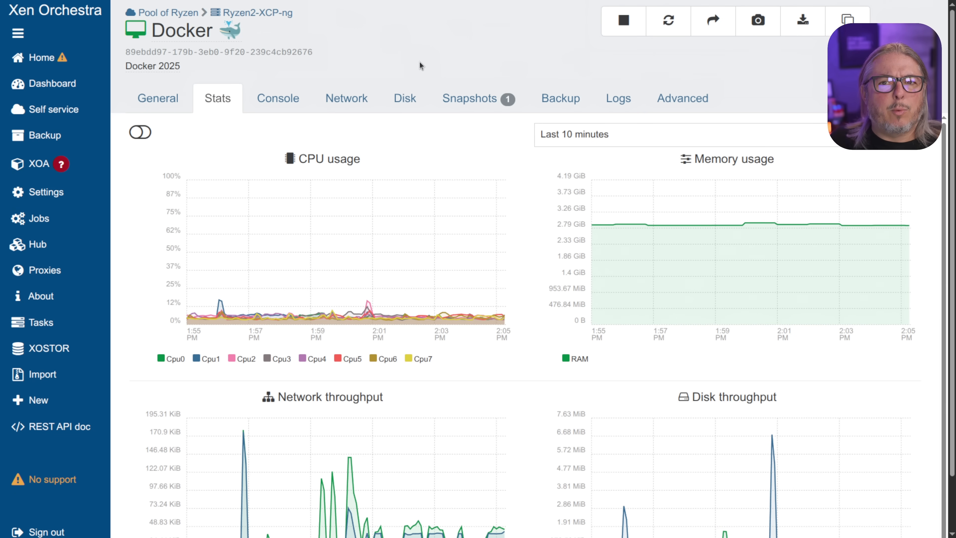
pyautogui.moveTo(518, 77)
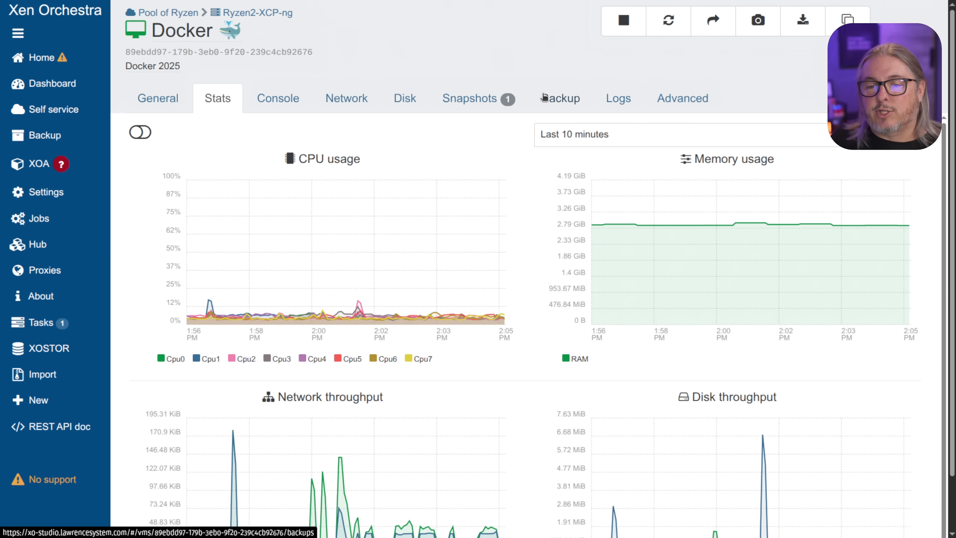
# Step: Show the Docker VM's Backup tab listing the Debian Docker delta backup job
pyautogui.click(560, 98)
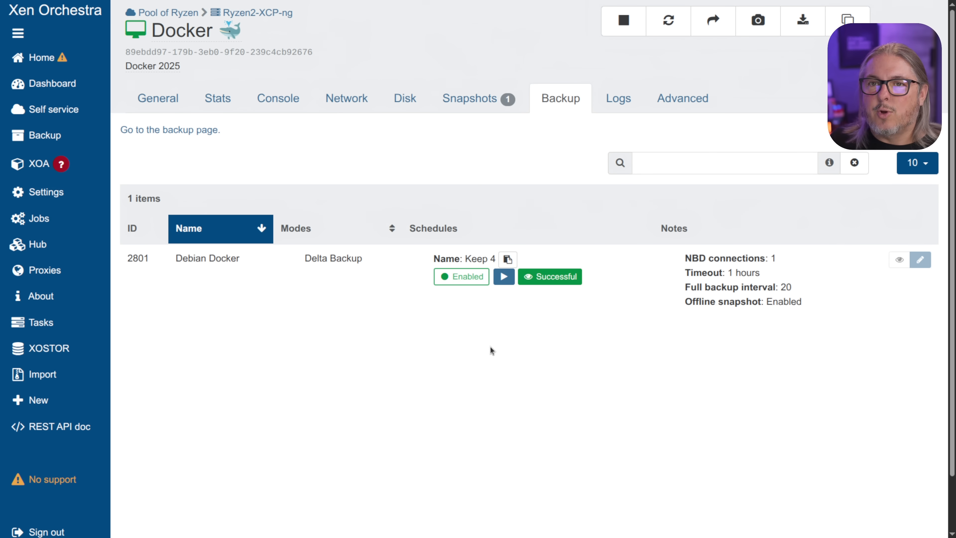
pyautogui.moveTo(506, 347)
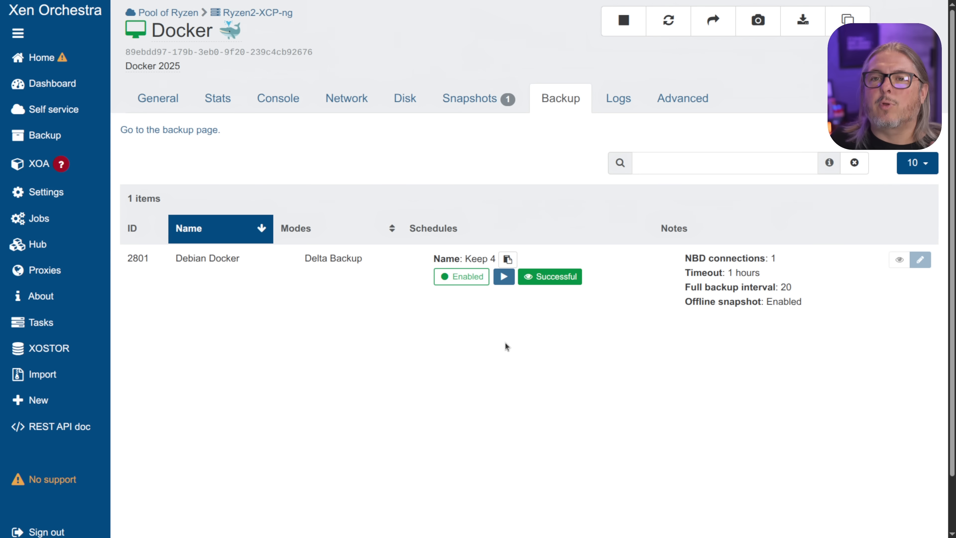